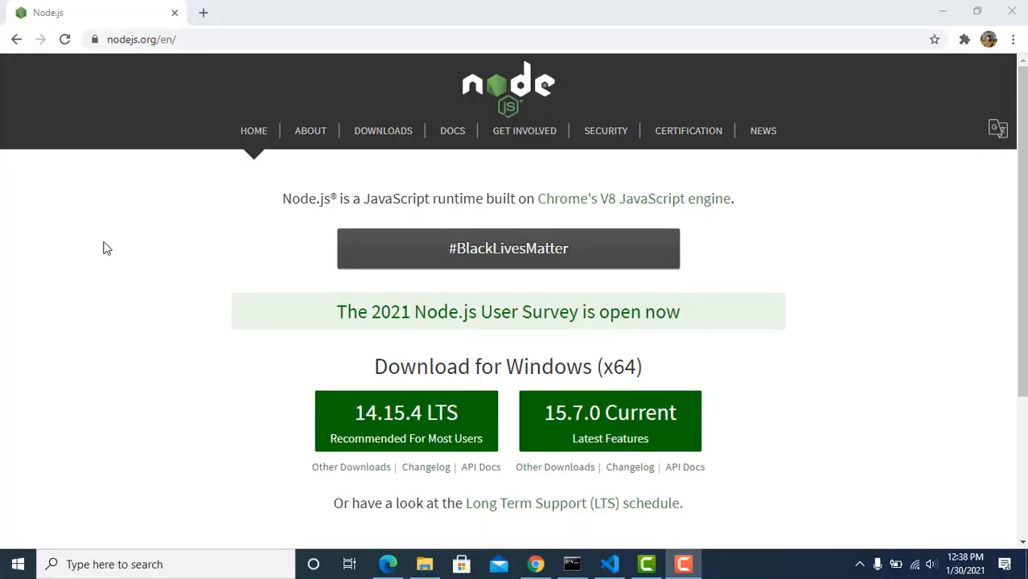
{"action": "mouse_move", "coordinate": [338, 185]}
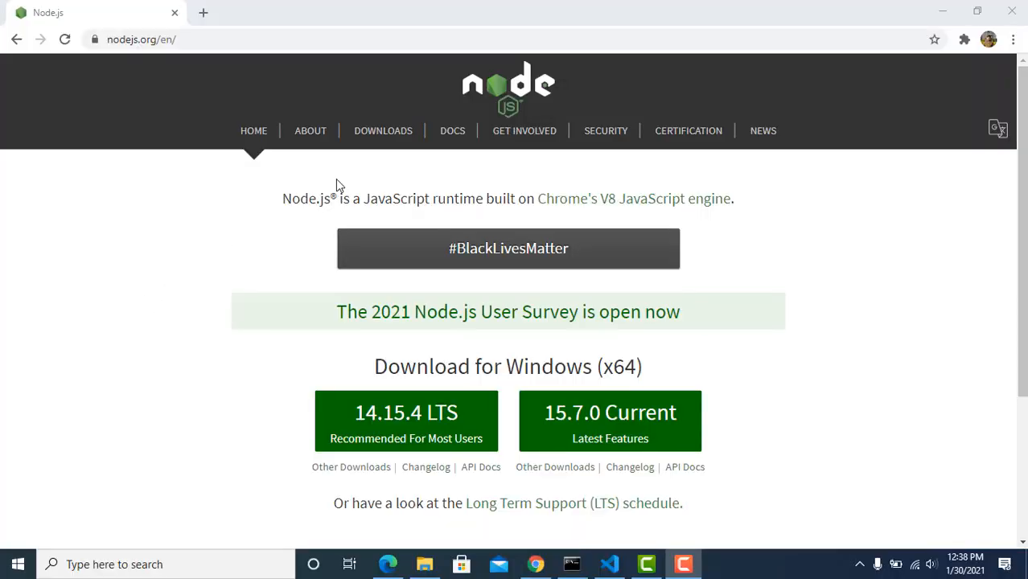
{"action": "mouse_move", "coordinate": [74, 353]}
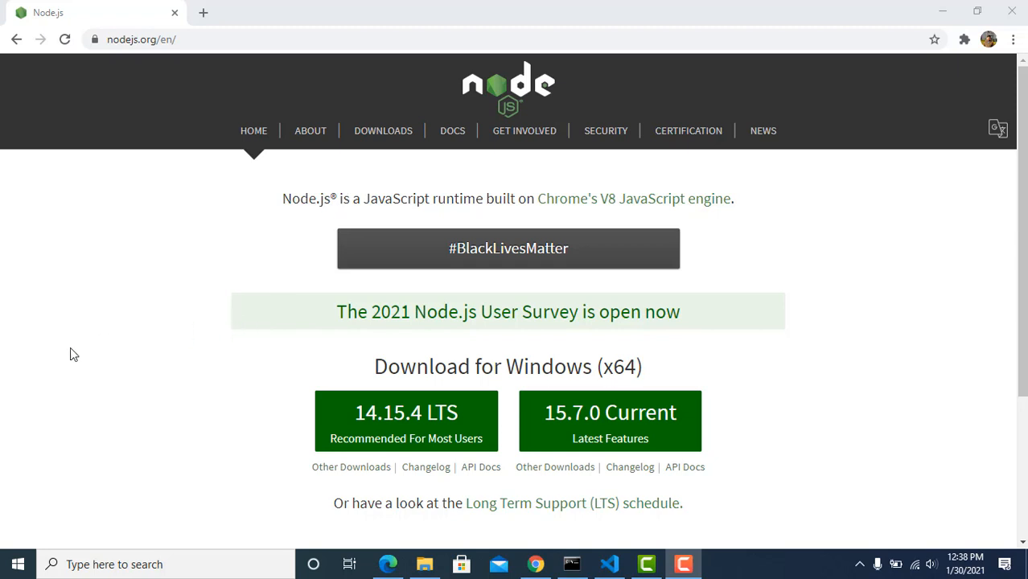
{"action": "mouse_move", "coordinate": [147, 486]}
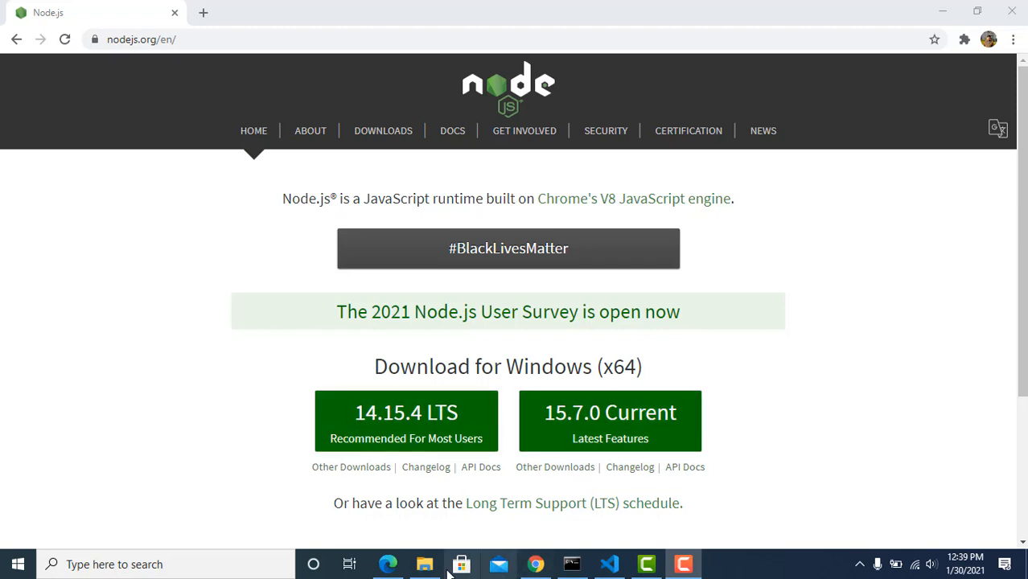
Make a new folder named reactapp4 in Reactjs_Mohis_utube and open it.
{"action": "left_click", "coordinate": [424, 564]}
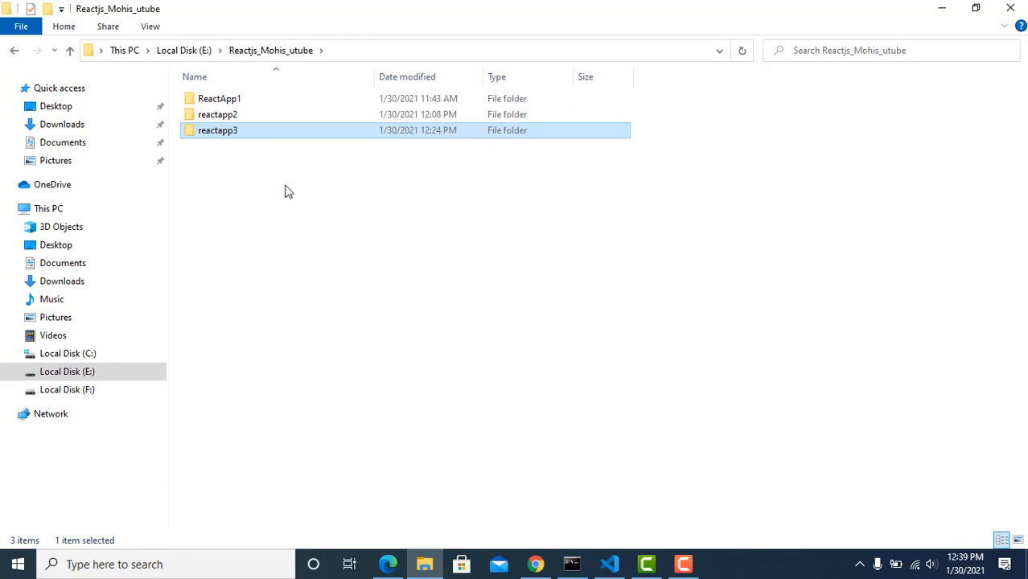
{"action": "right_click", "coordinate": [289, 191]}
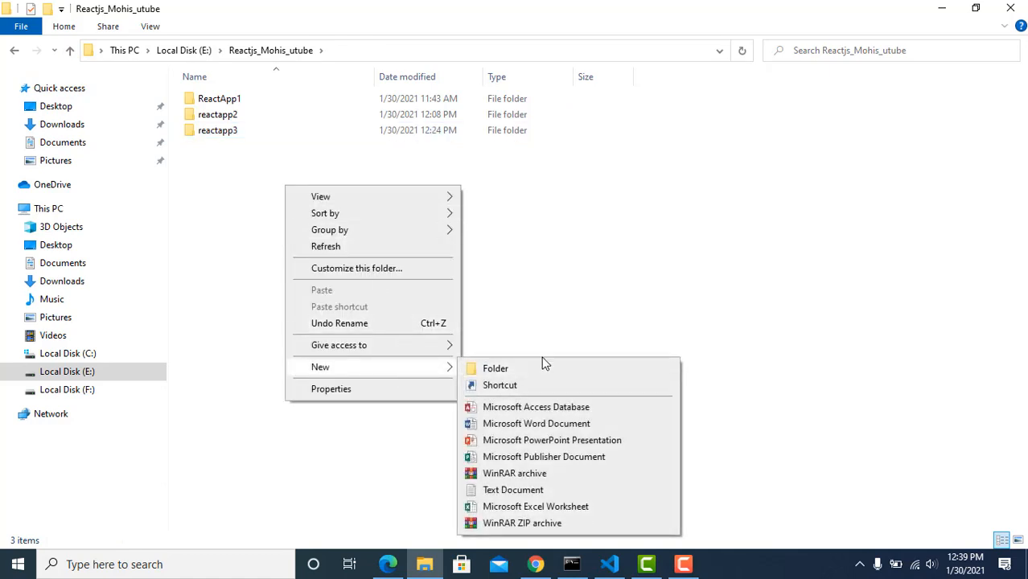
{"action": "left_click", "coordinate": [496, 368]}
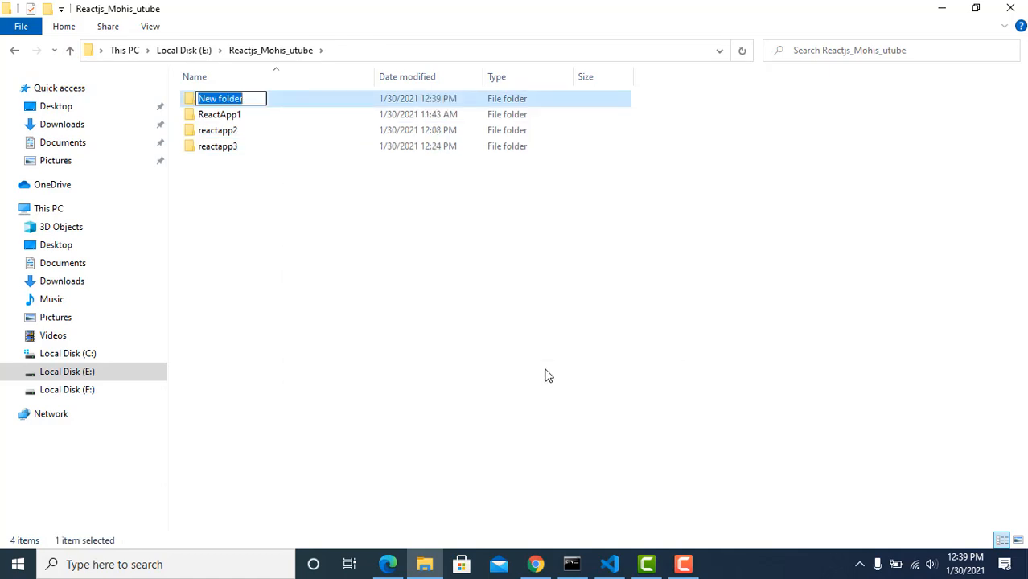
{"action": "type", "text": "reactapp4"}
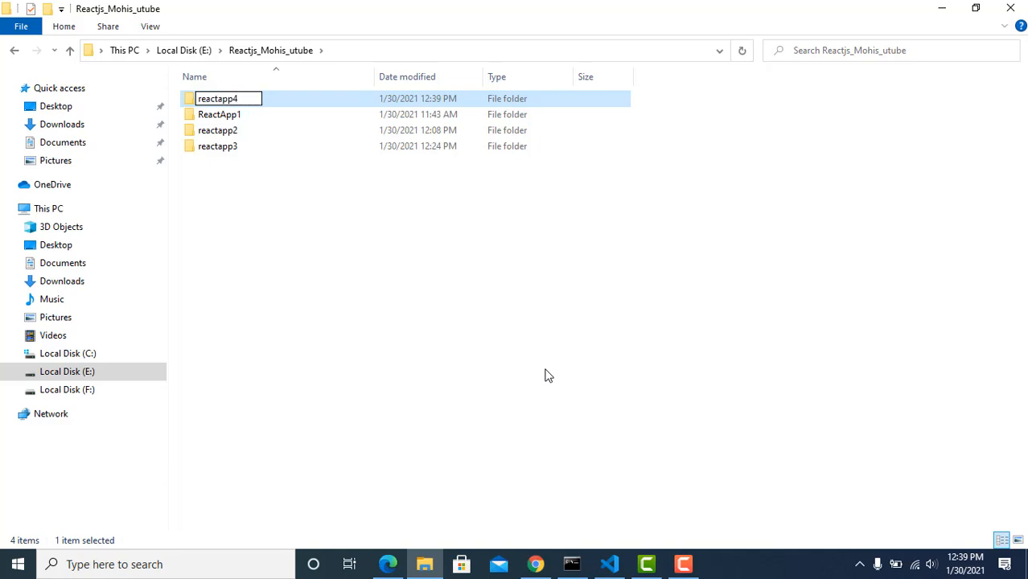
{"action": "key", "text": "Return"}
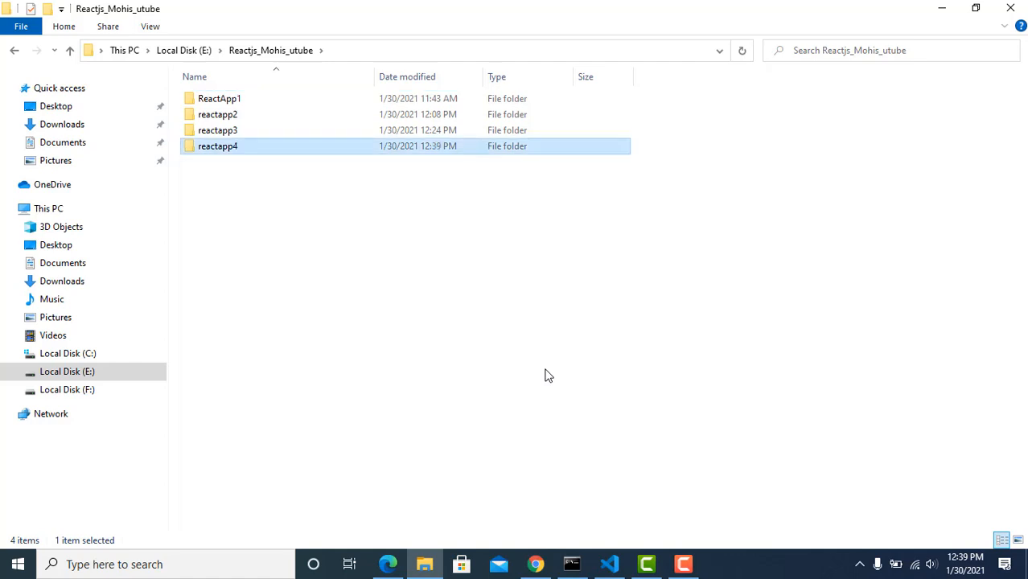
{"action": "double_click", "coordinate": [217, 145]}
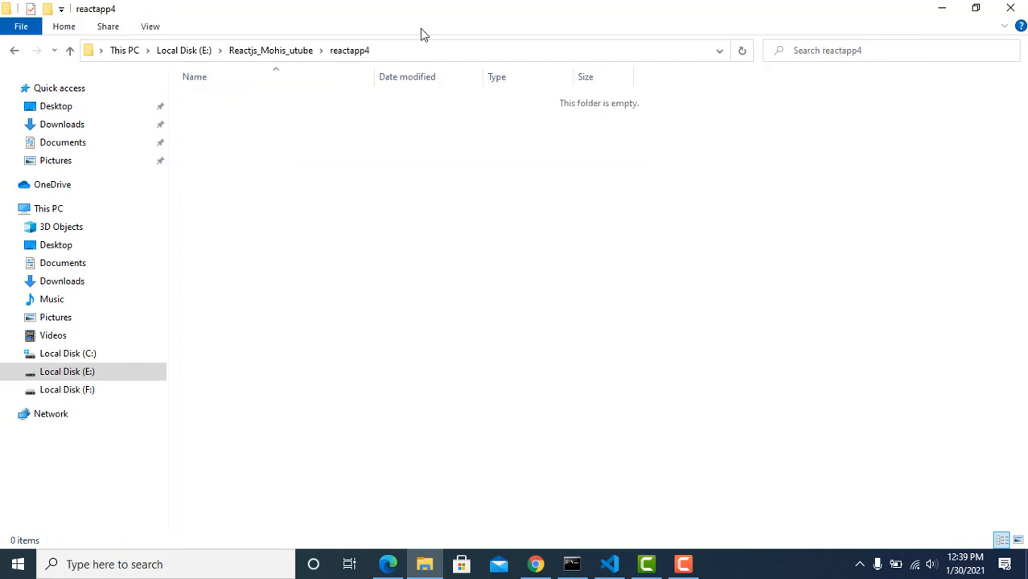
Open Command Prompt in reactapp4 and run npm install -g create-react-app.
{"action": "type", "text": "cm"}
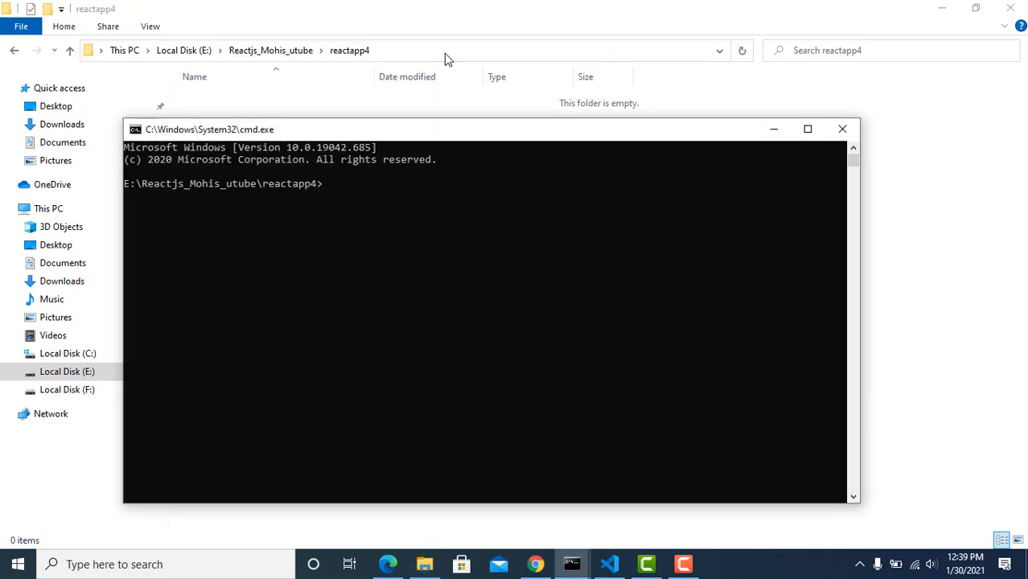
{"action": "type", "text": "npm"}
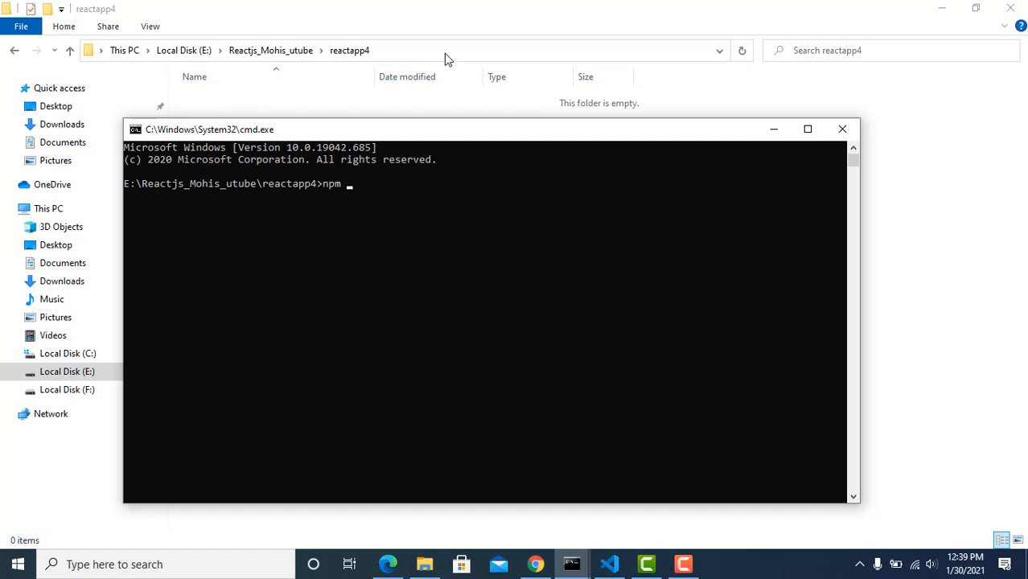
{"action": "type", "text": "ins"}
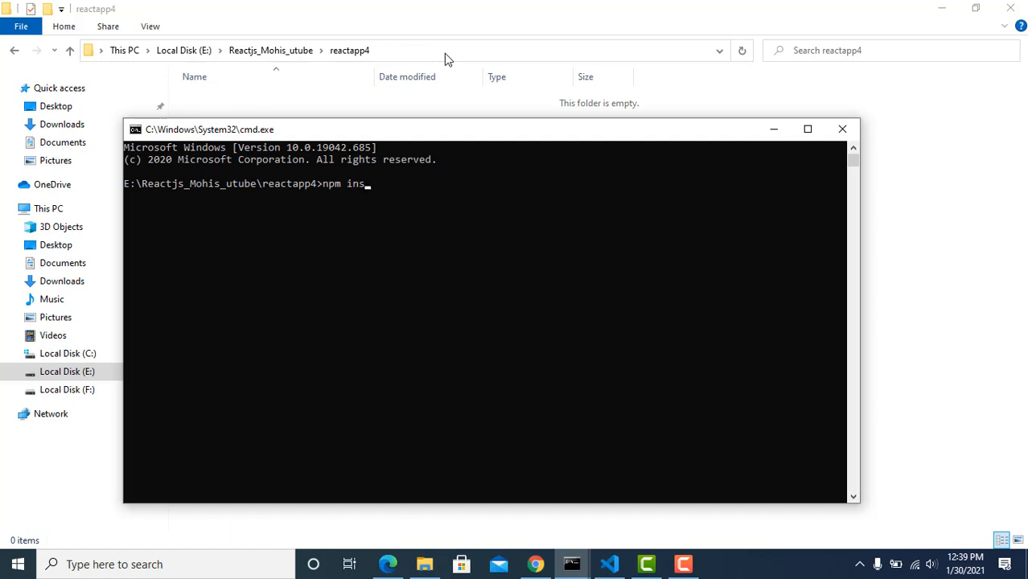
{"action": "type", "text": "tall -g"}
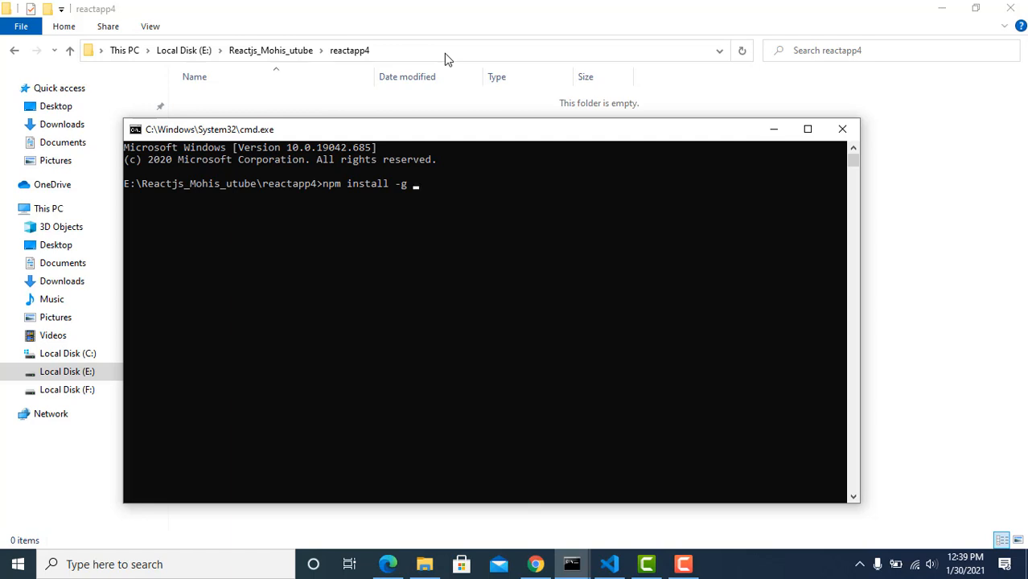
{"action": "type", "text": "create-"}
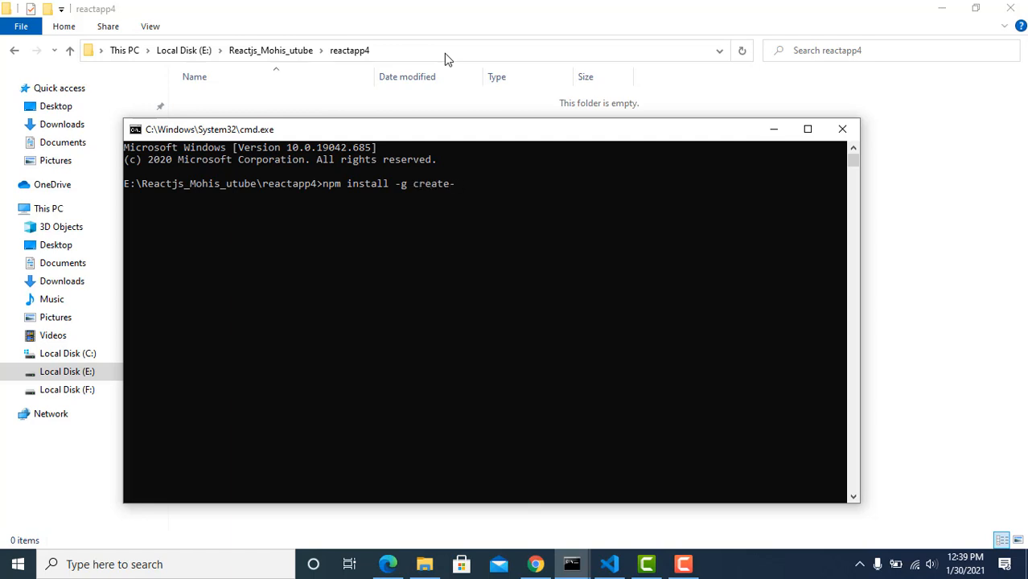
{"action": "type", "text": "react-app"}
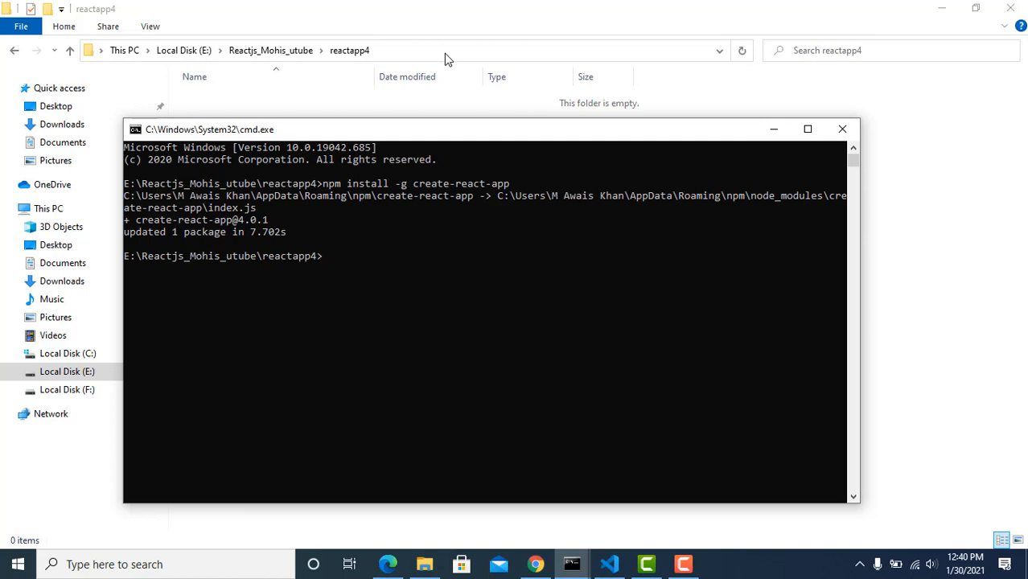
{"action": "mouse_move", "coordinate": [165, 239]}
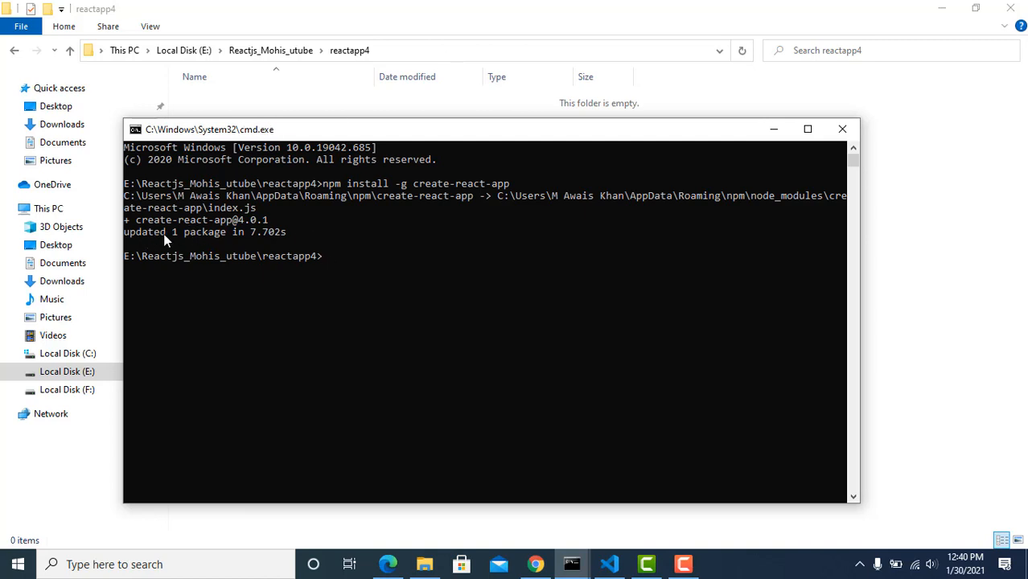
{"action": "mouse_move", "coordinate": [199, 241]}
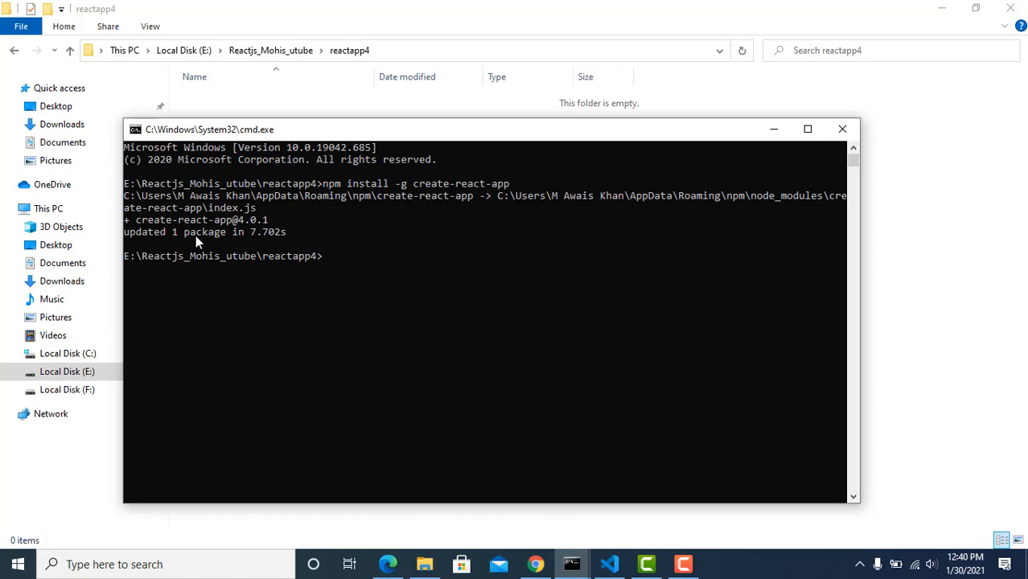
{"action": "mouse_move", "coordinate": [289, 303]}
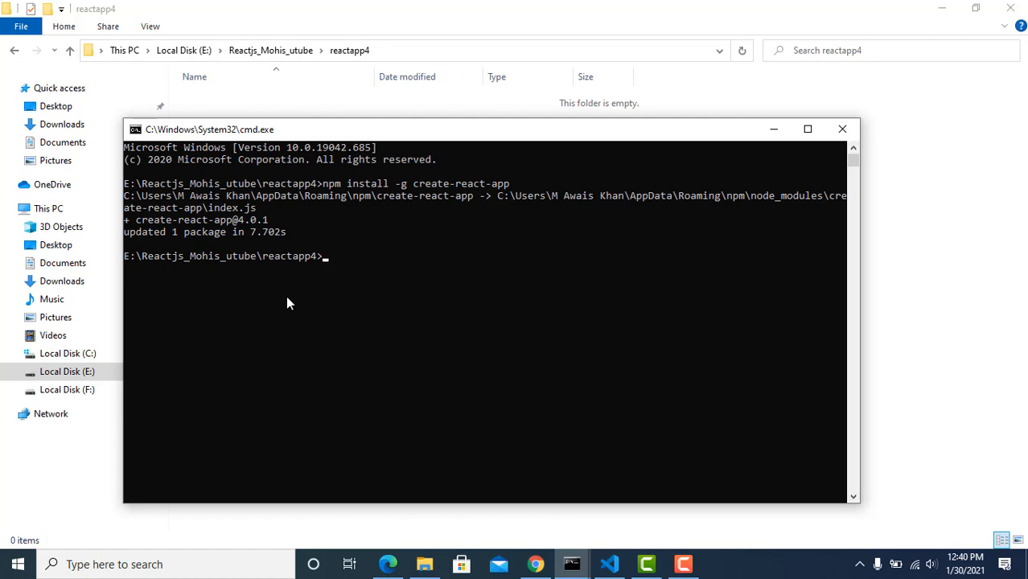
Enter 'create-react-app reactapp4' at the prompt without running it yet.
{"action": "type", "text": "create"}
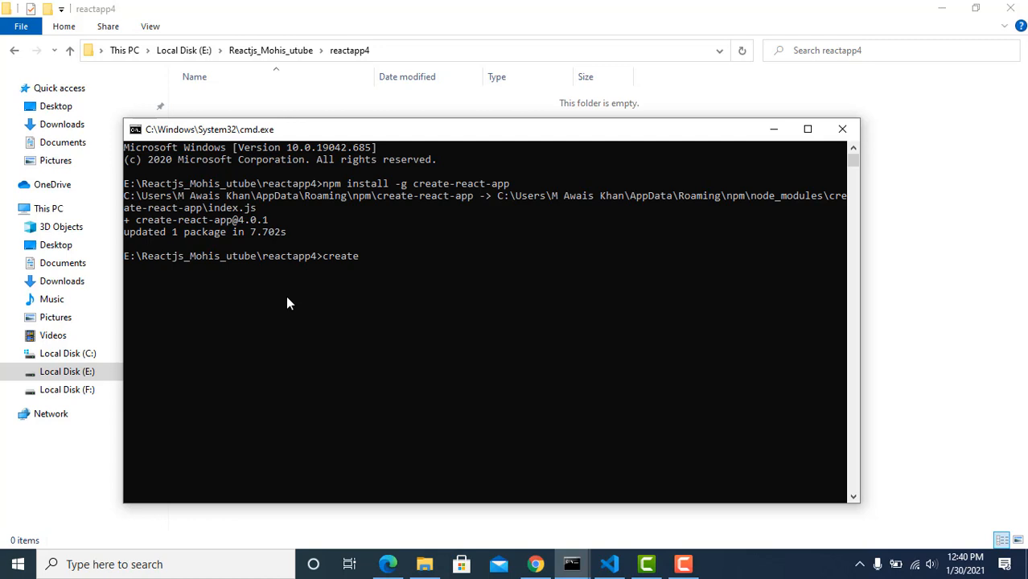
{"action": "type", "text": "-react-"}
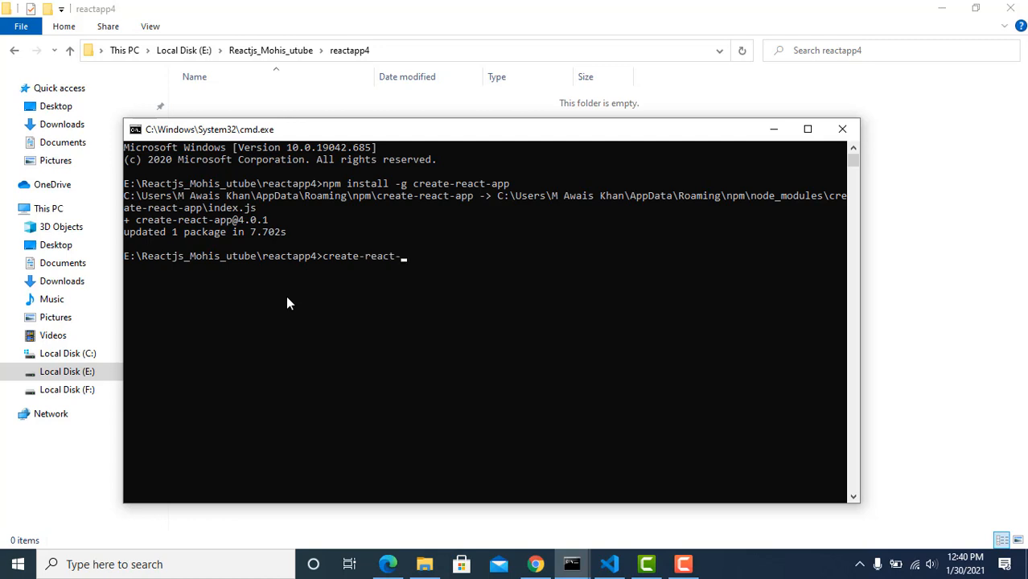
{"action": "type", "text": "app"}
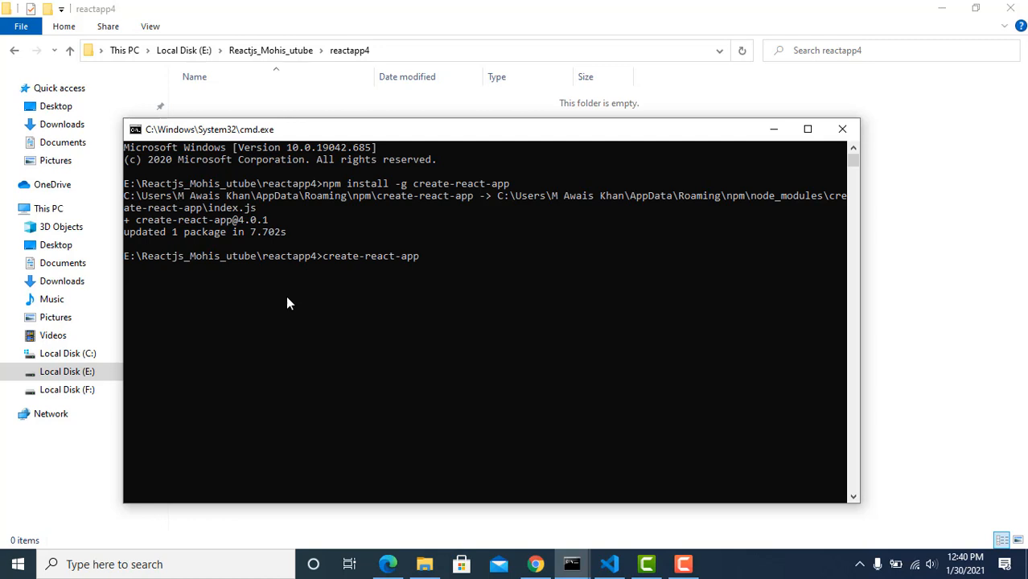
{"action": "type", "text": "re"}
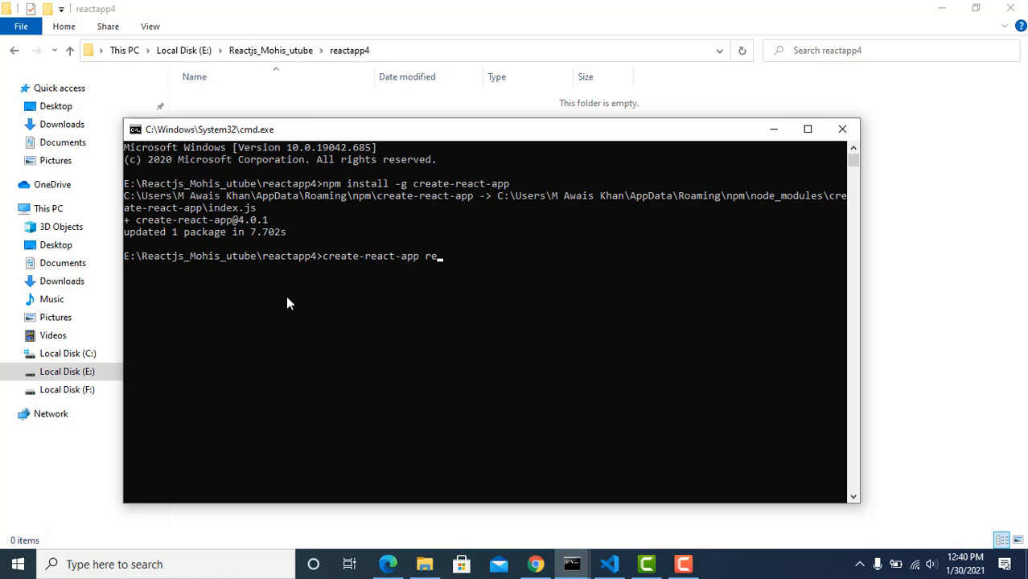
{"action": "type", "text": "actapp"}
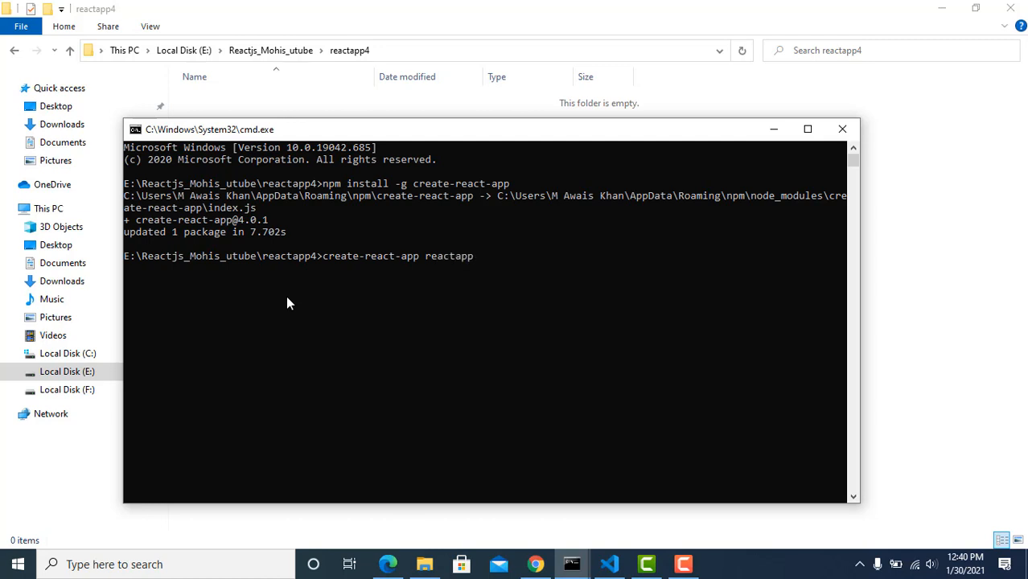
{"action": "type", "text": "4"}
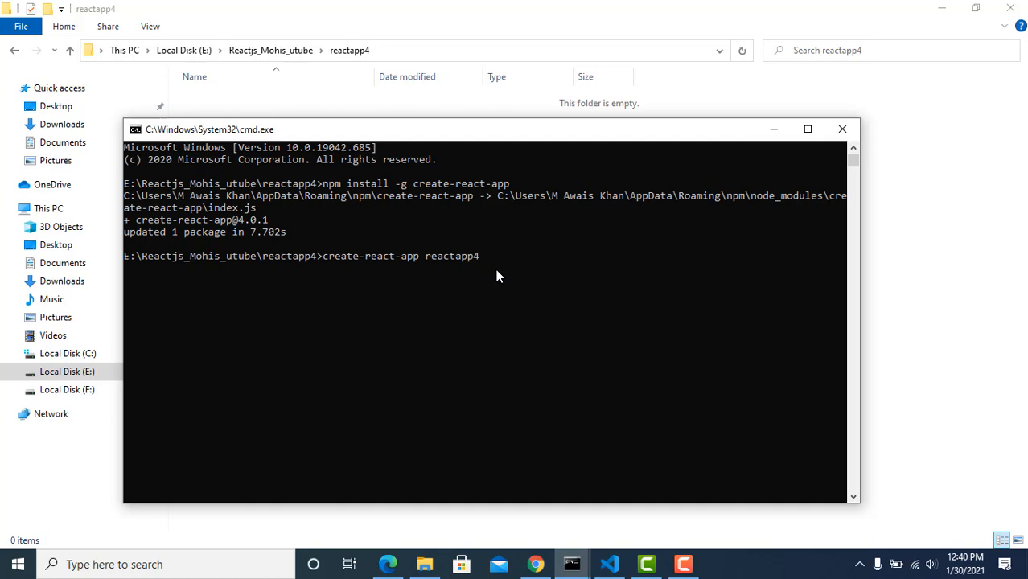
Run create-react-app reactapp4 and enlarge the terminal to follow the package install.
{"action": "key", "text": "Return"}
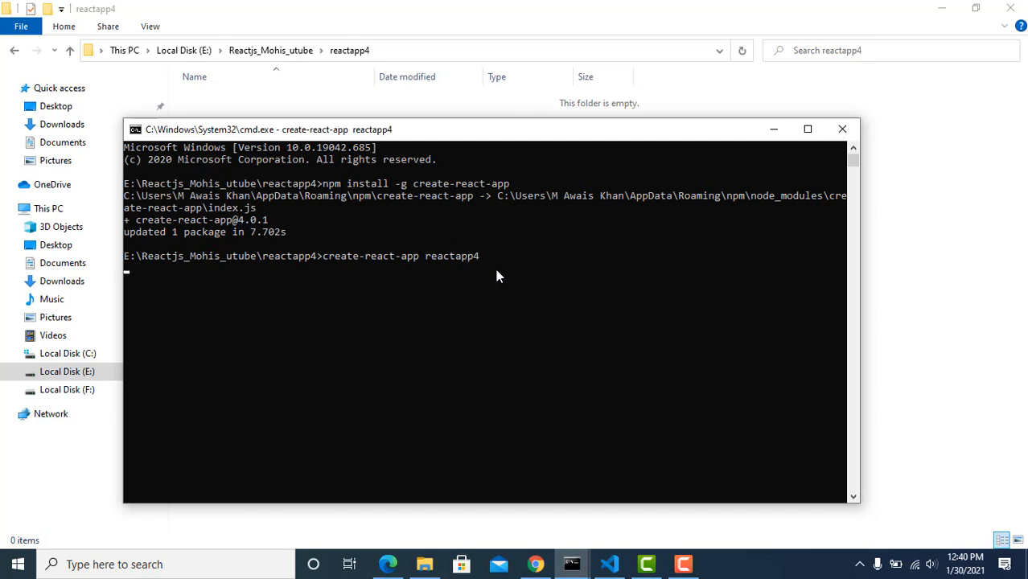
{"action": "mouse_move", "coordinate": [256, 335]}
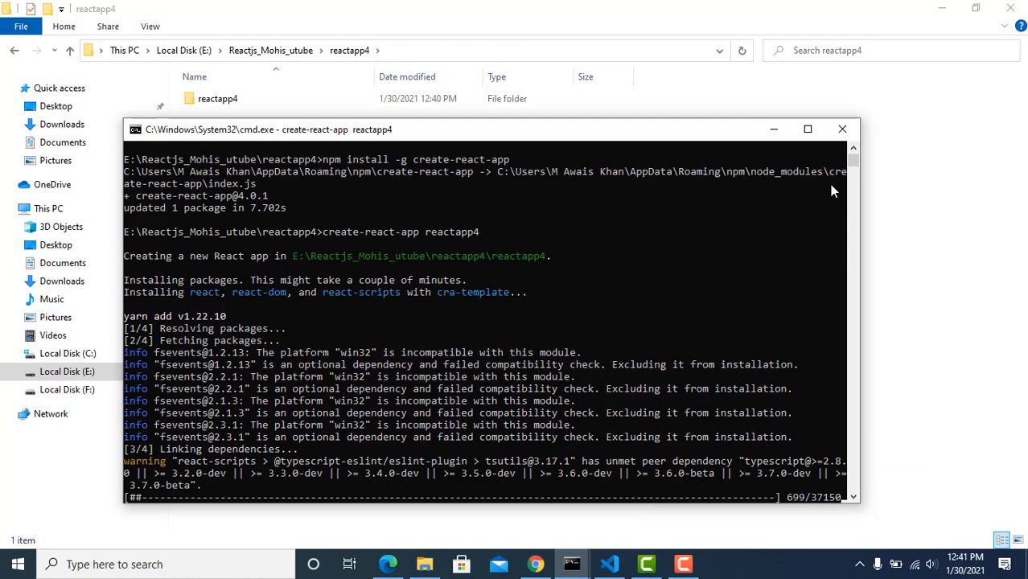
{"action": "mouse_move", "coordinate": [639, 300]}
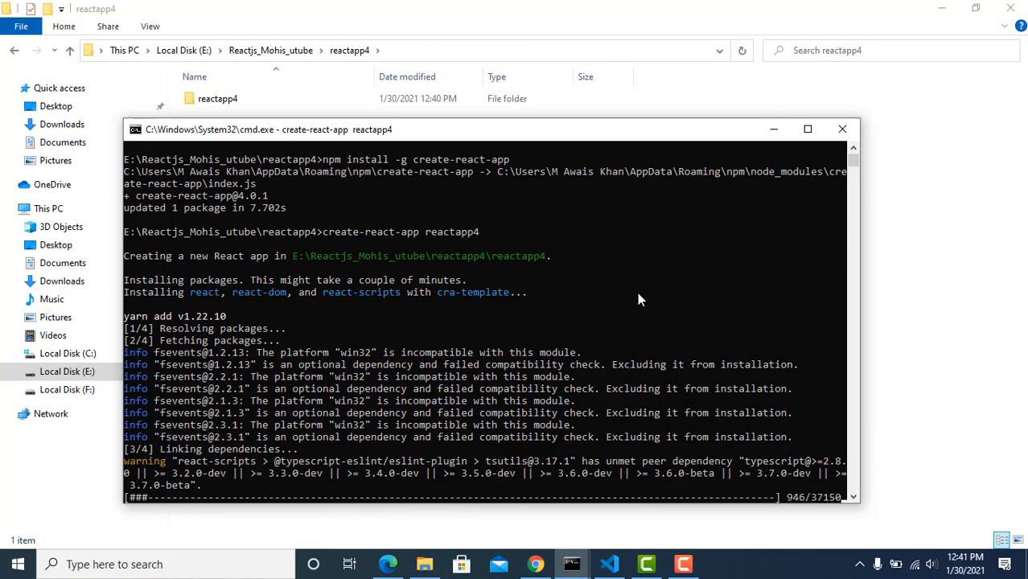
{"action": "left_click", "coordinate": [807, 128]}
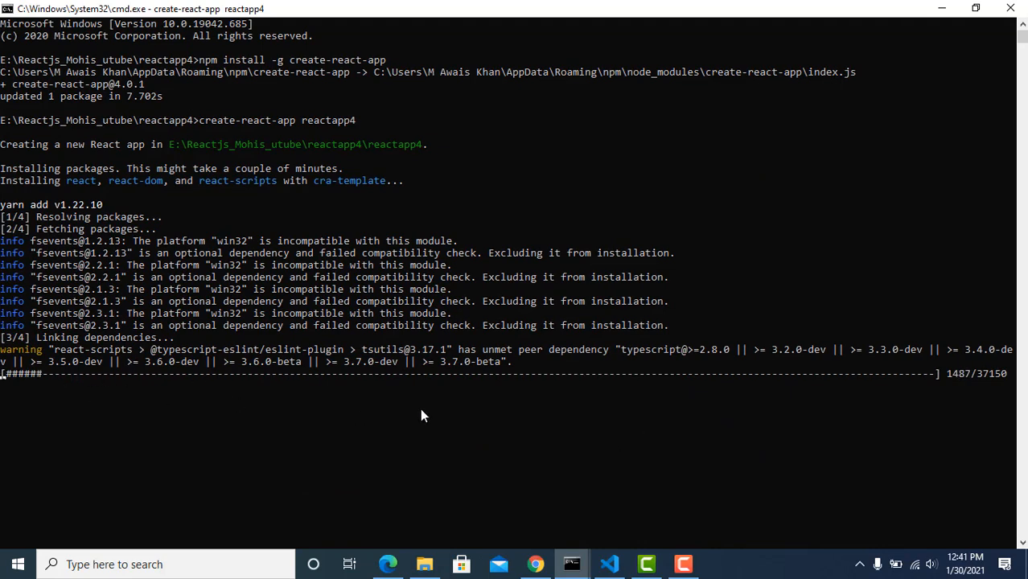
{"action": "mouse_move", "coordinate": [539, 408]}
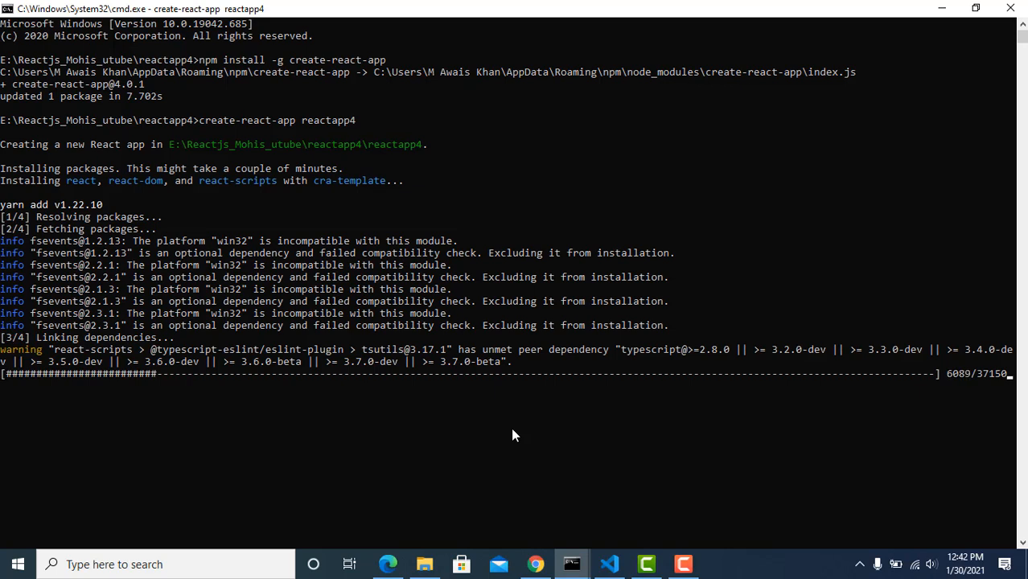
{"action": "mouse_move", "coordinate": [482, 443]}
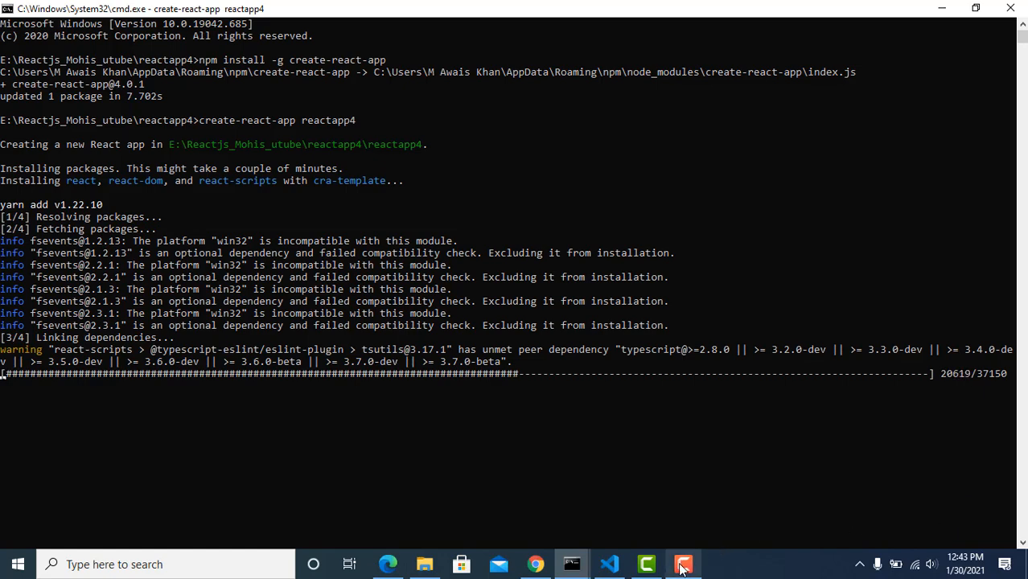
{"action": "left_click", "coordinate": [683, 563]}
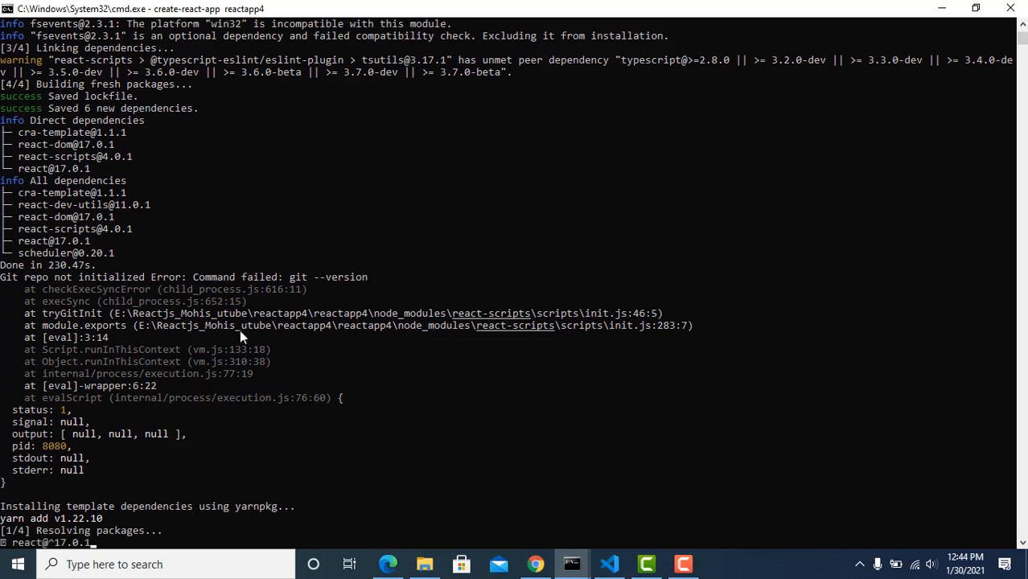
{"action": "mouse_move", "coordinate": [313, 425]}
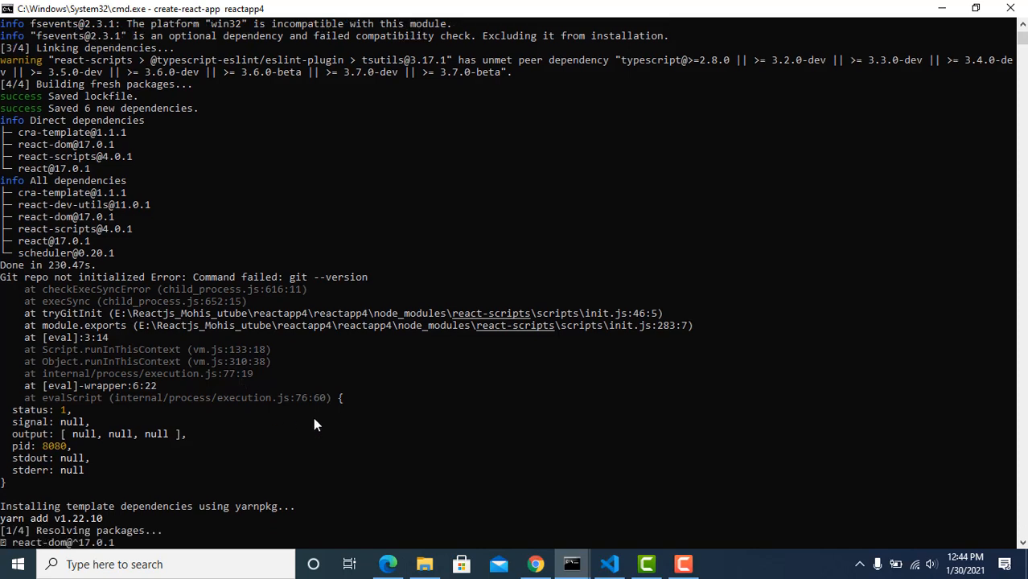
{"action": "mouse_move", "coordinate": [584, 485]}
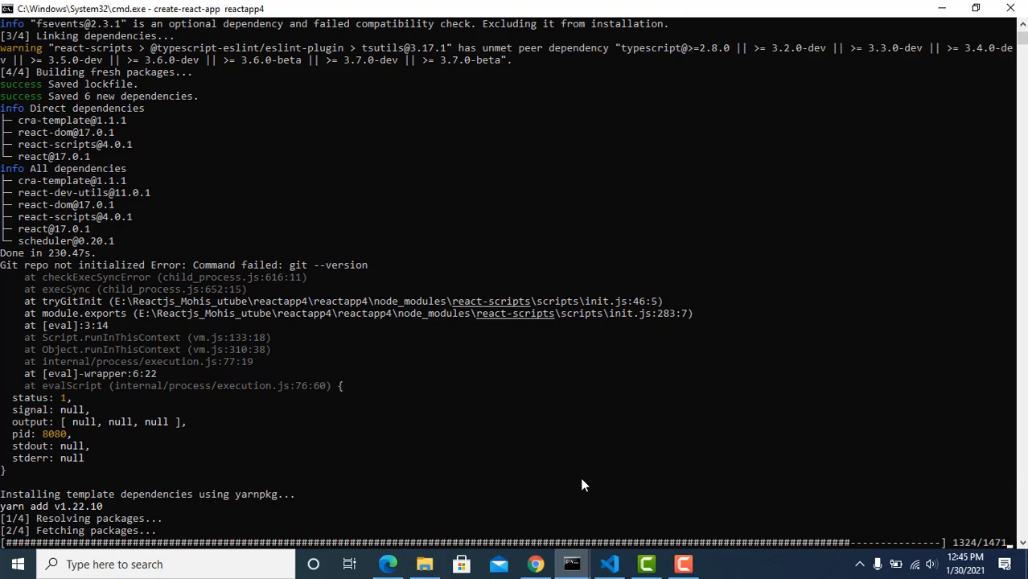
Scroll the output until 'Success! Created reactapp4' and the start commands appear.
{"action": "scroll", "scroll_direction": "down", "scroll_amount": 3}
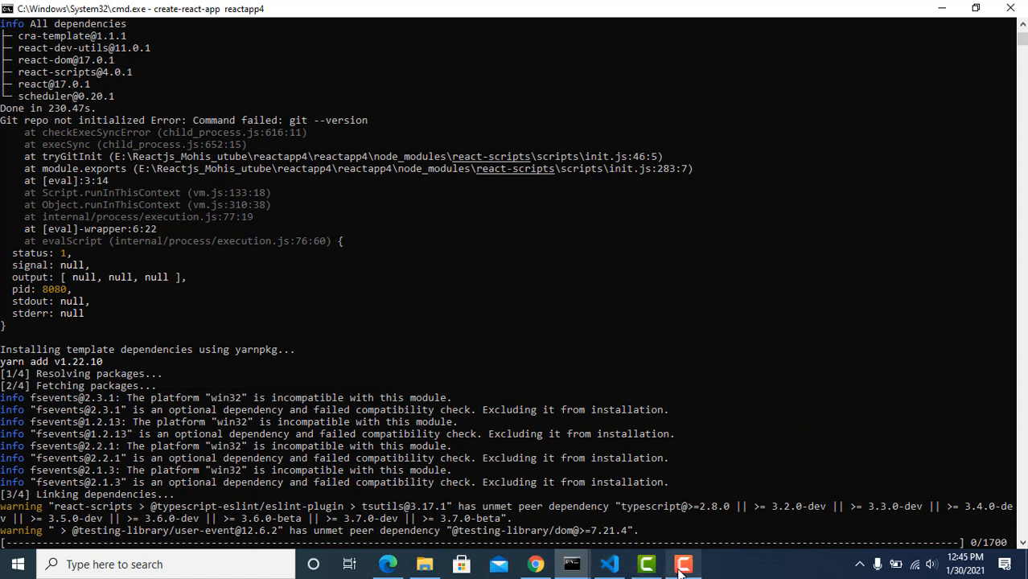
{"action": "left_click", "coordinate": [683, 564]}
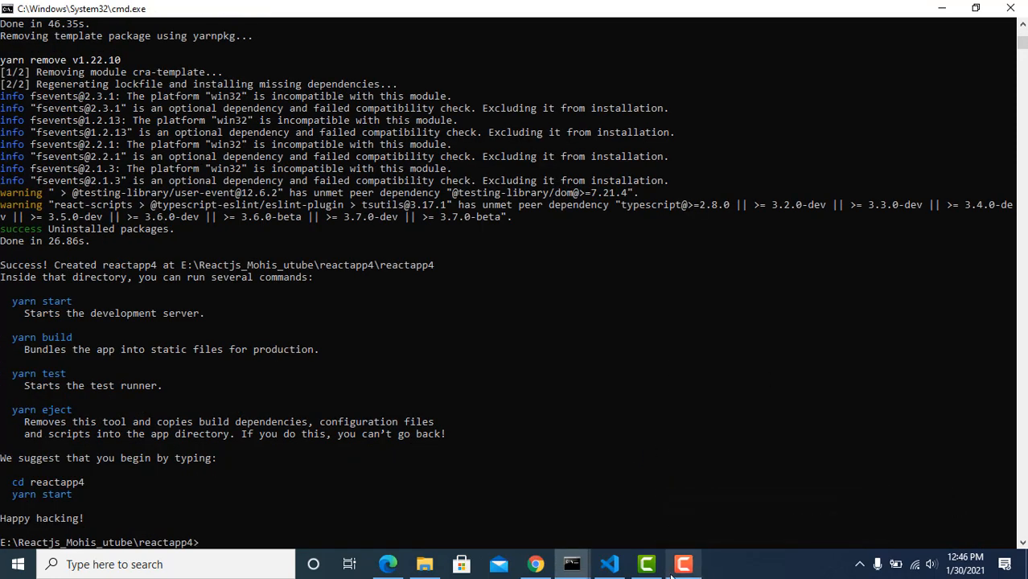
Change into the reactapp4 folder and enter 'yarn start' at the prompt.
{"action": "left_click", "coordinate": [682, 564]}
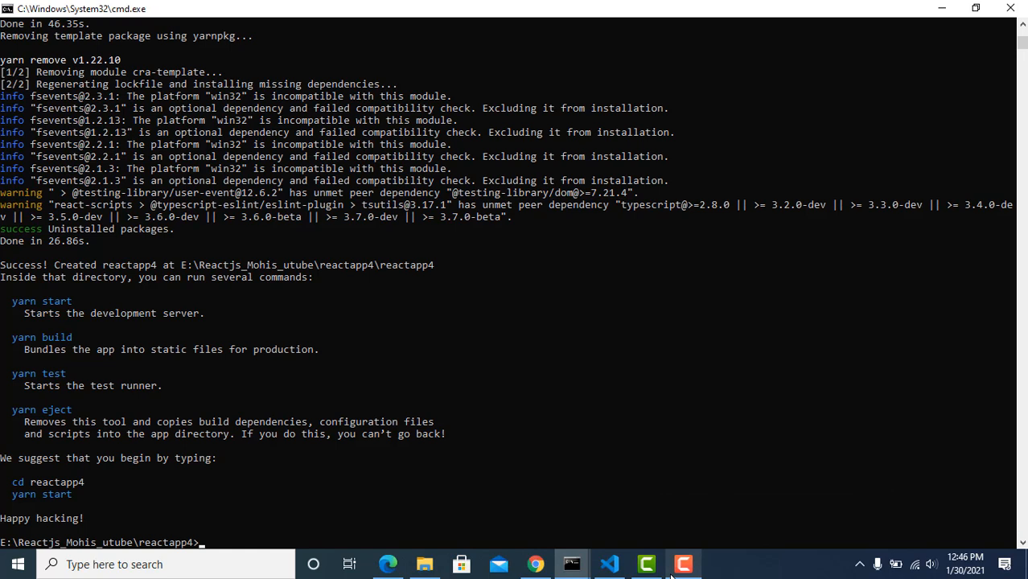
{"action": "mouse_move", "coordinate": [530, 433]}
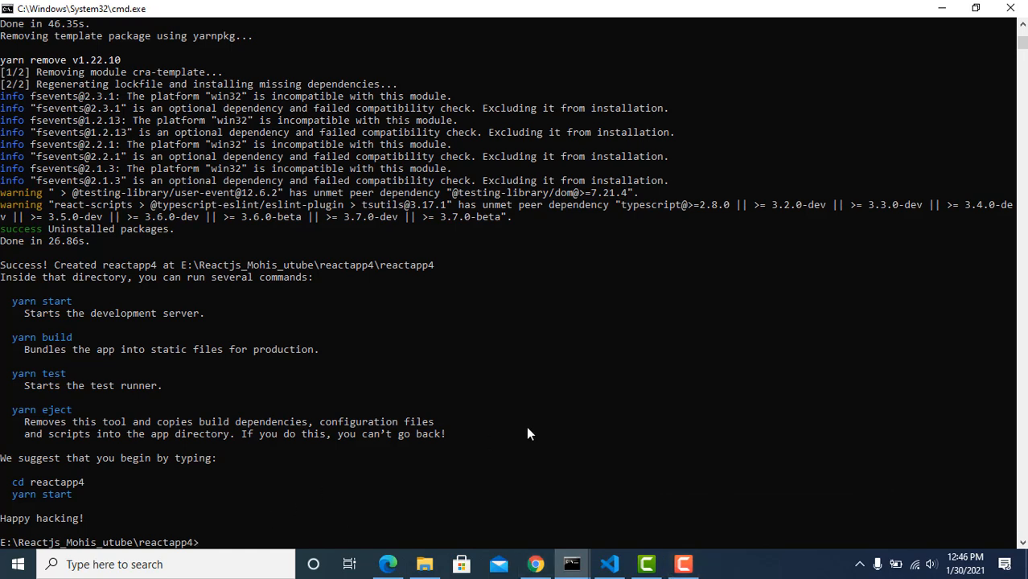
{"action": "type", "text": "cd"}
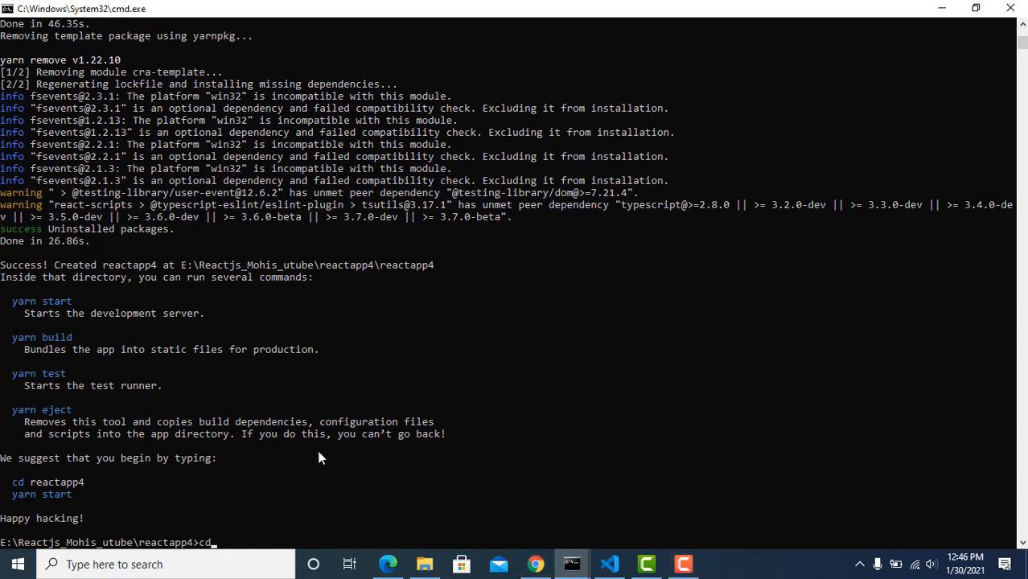
{"action": "mouse_move", "coordinate": [470, 444]}
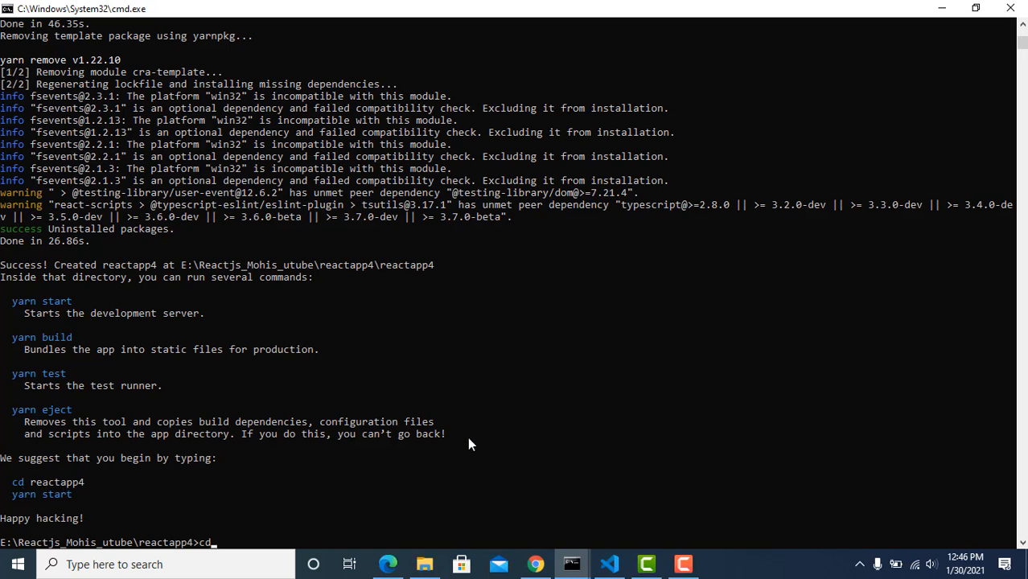
{"action": "type", "text": "r"}
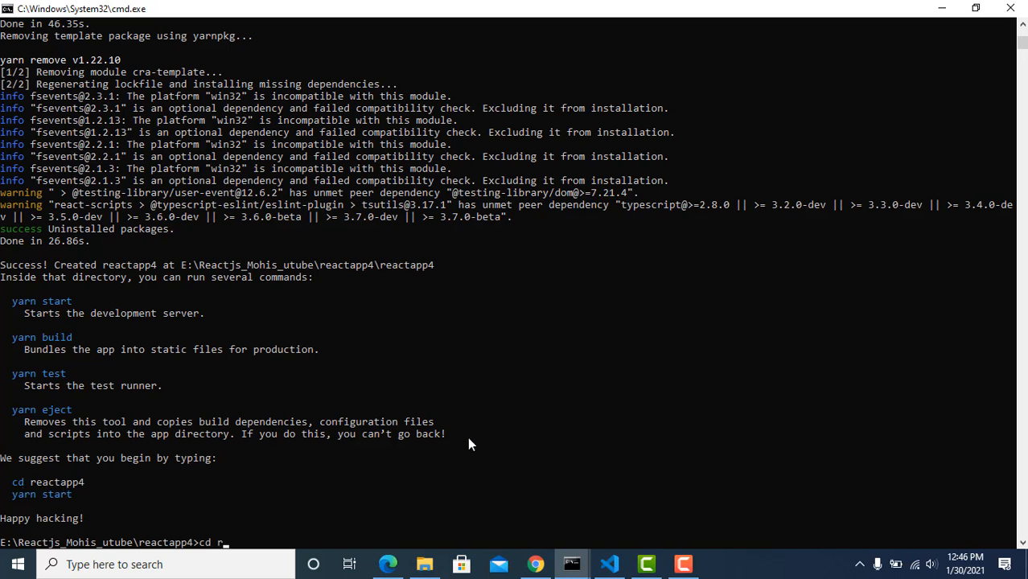
{"action": "type", "text": "eactapp"}
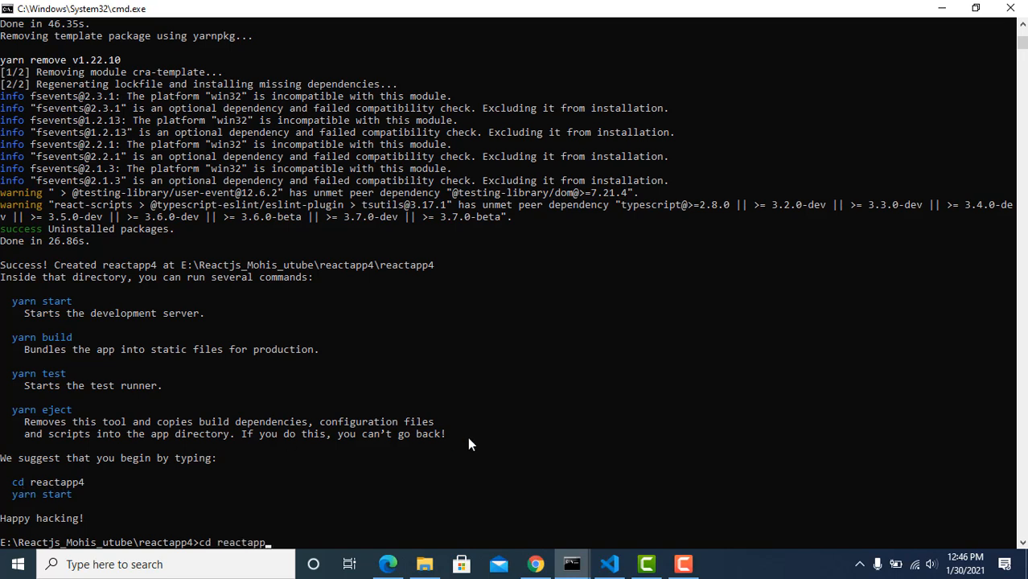
{"action": "key", "text": "Return"}
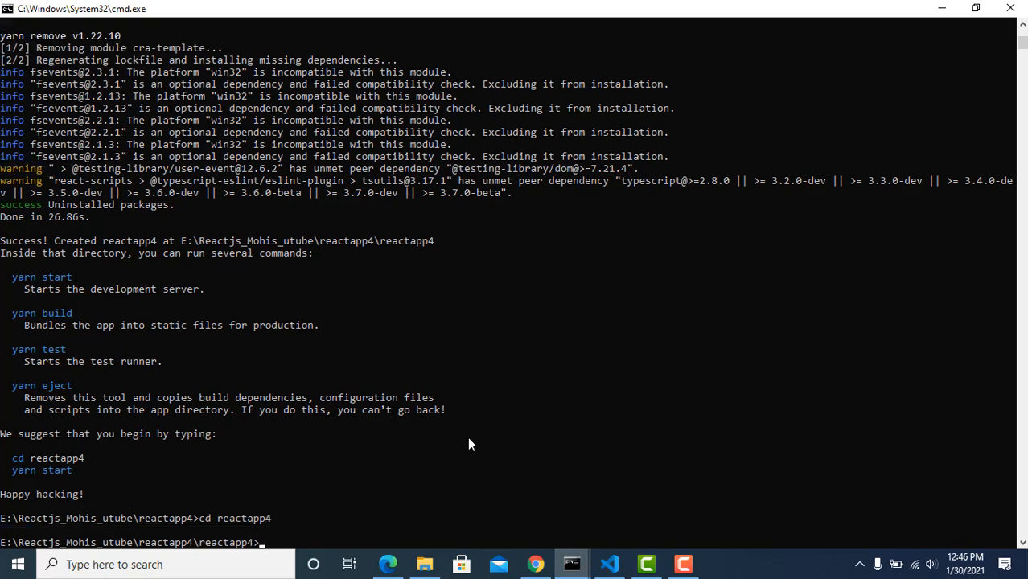
{"action": "mouse_move", "coordinate": [217, 534]}
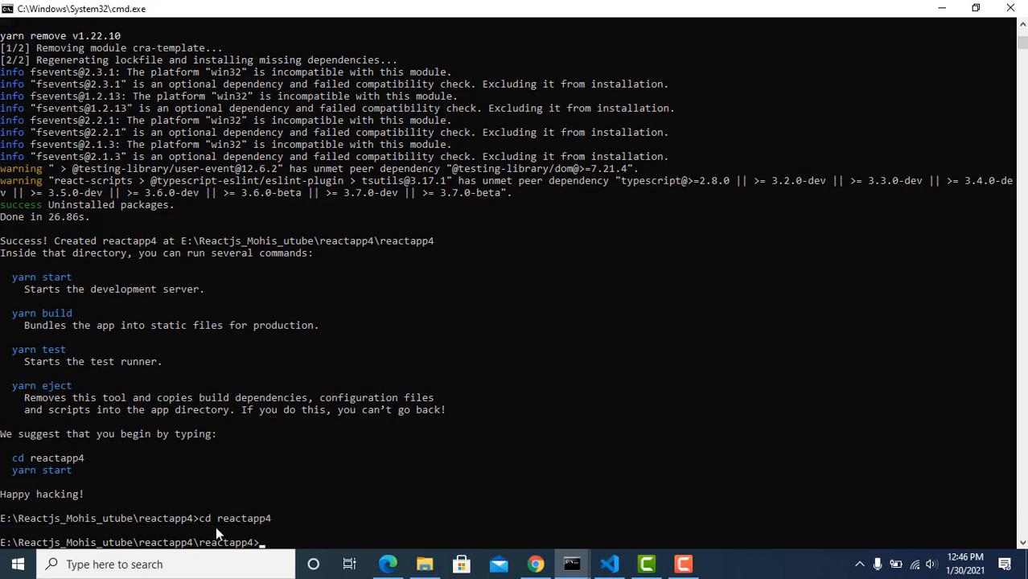
{"action": "mouse_move", "coordinate": [200, 551]}
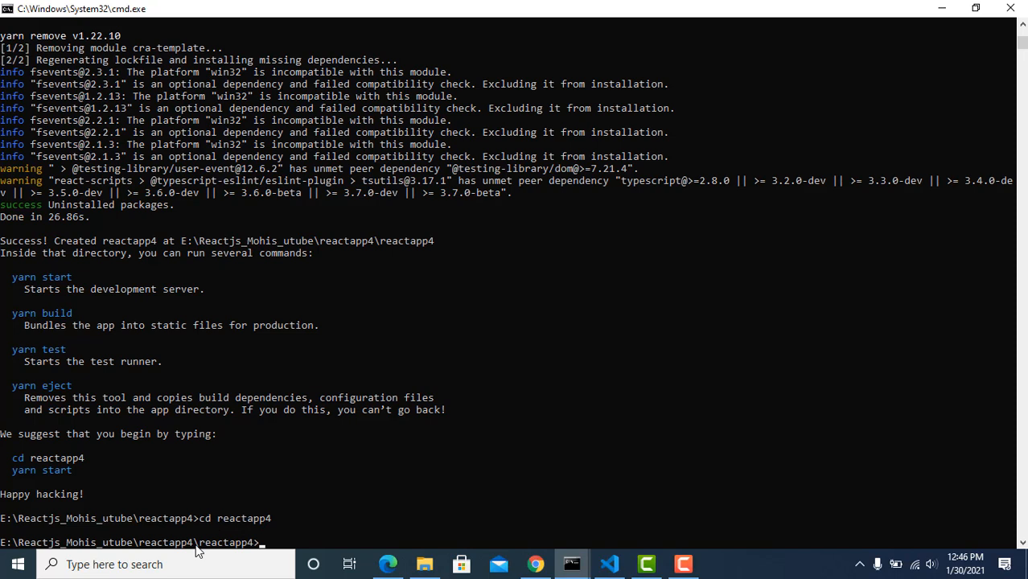
{"action": "mouse_move", "coordinate": [350, 505]}
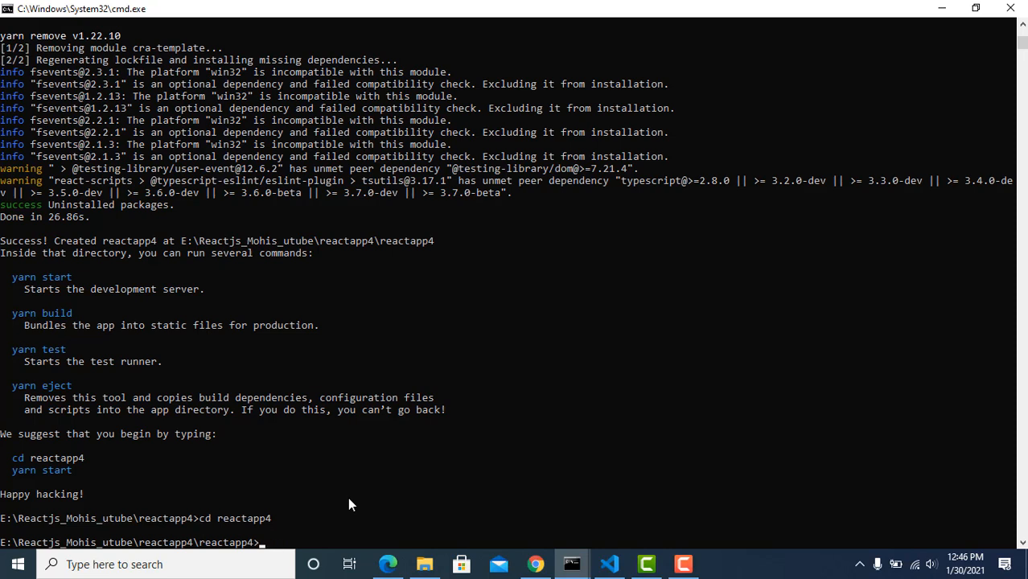
{"action": "type", "text": "yarn start"}
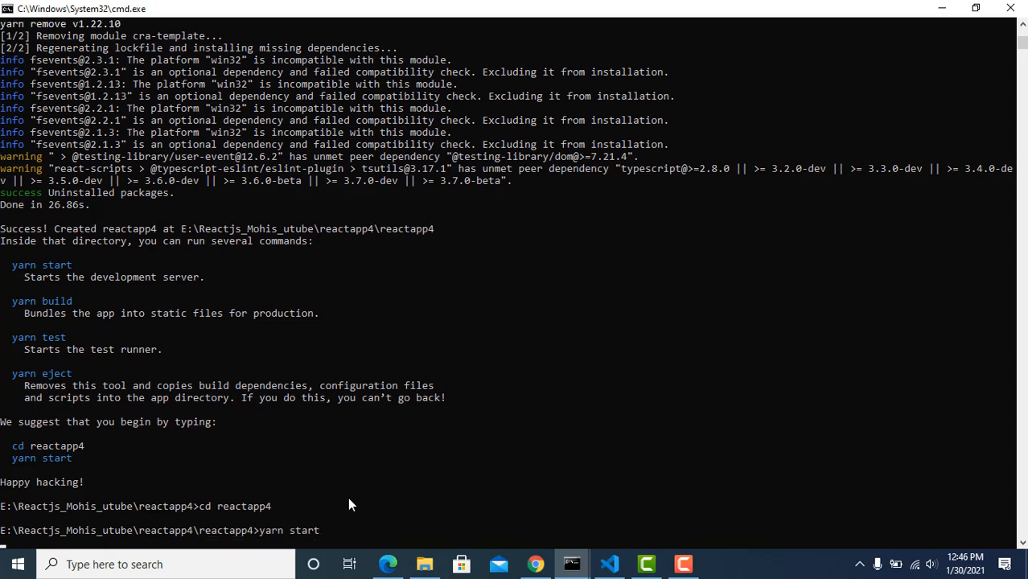
Run yarn start and wait for the port 3000 already-in-use question.
{"action": "key", "text": "Return"}
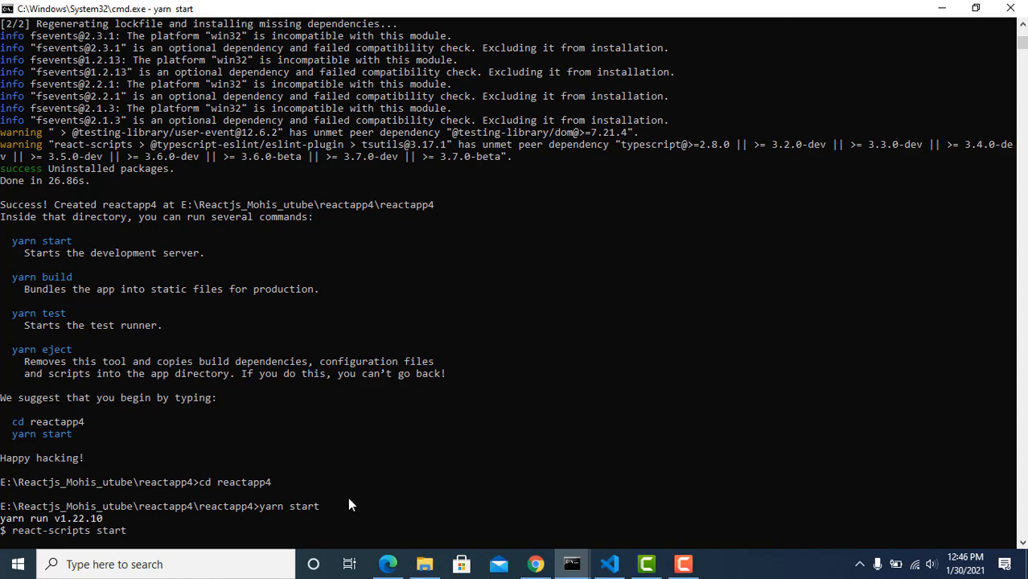
{"action": "mouse_move", "coordinate": [631, 535]}
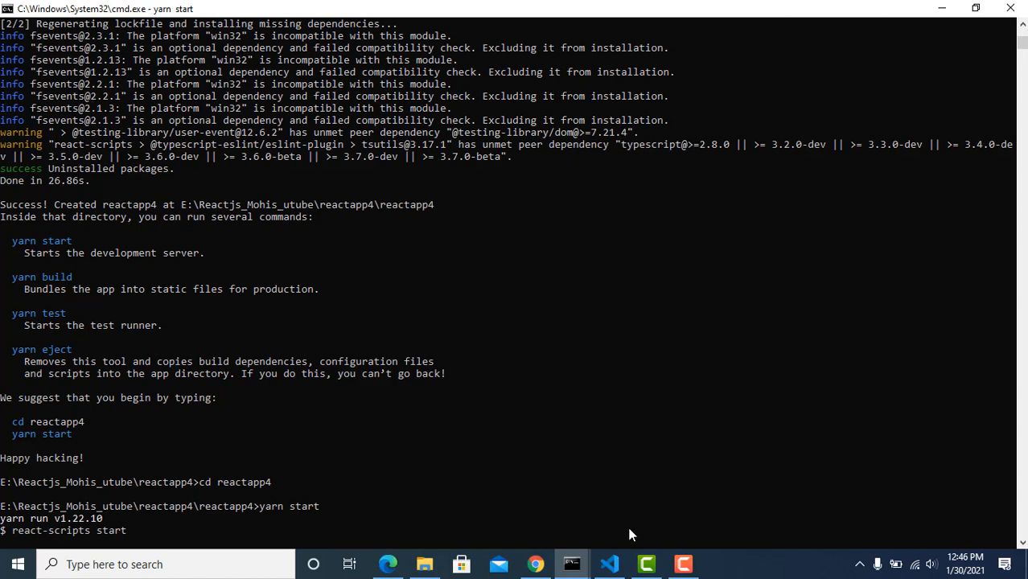
{"action": "mouse_move", "coordinate": [598, 485]}
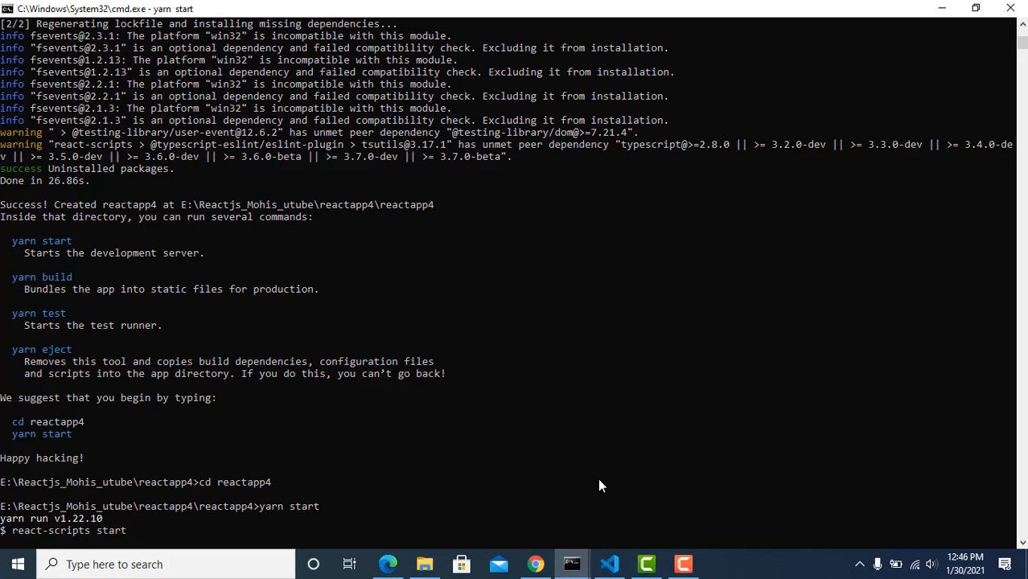
{"action": "mouse_move", "coordinate": [615, 524]}
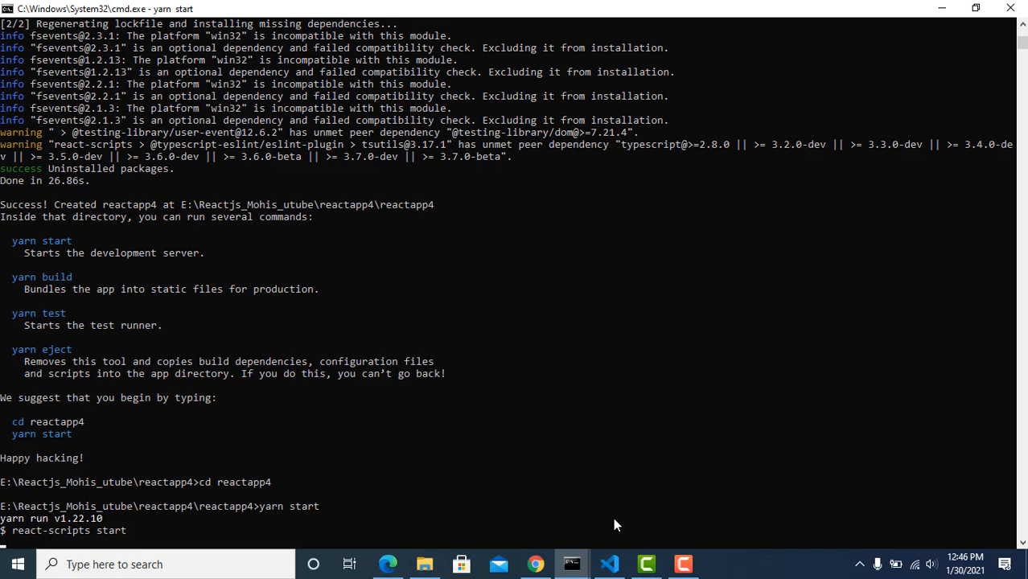
{"action": "left_click", "coordinate": [682, 564]}
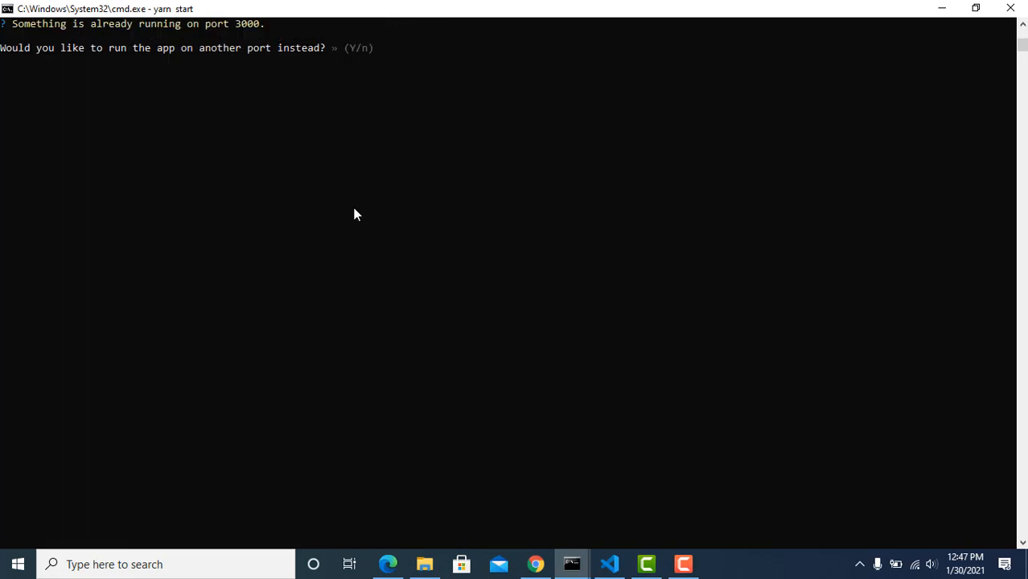
{"action": "mouse_move", "coordinate": [387, 107]}
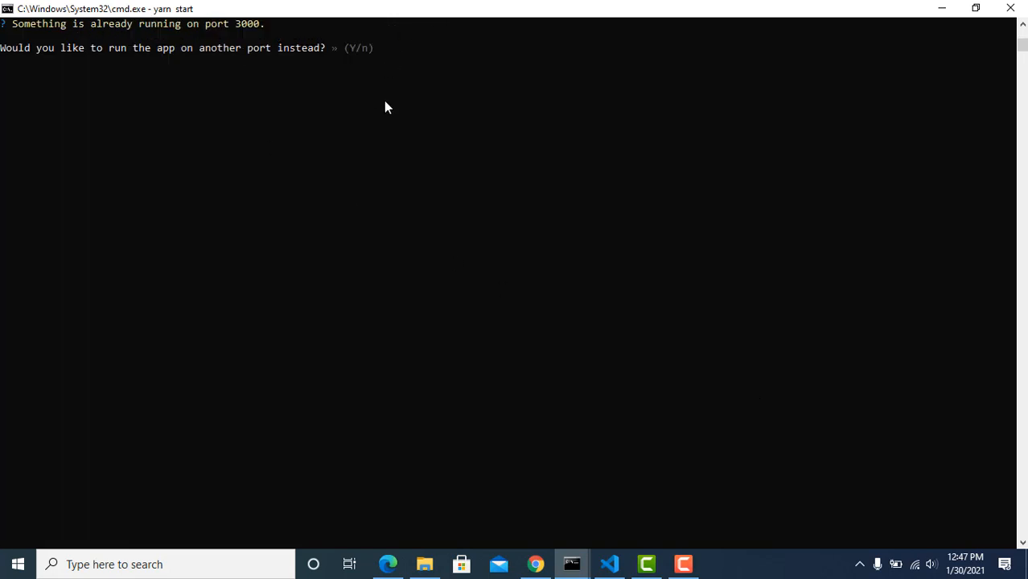
Answer y to run reactapp4 on a different port.
{"action": "key", "text": "y"}
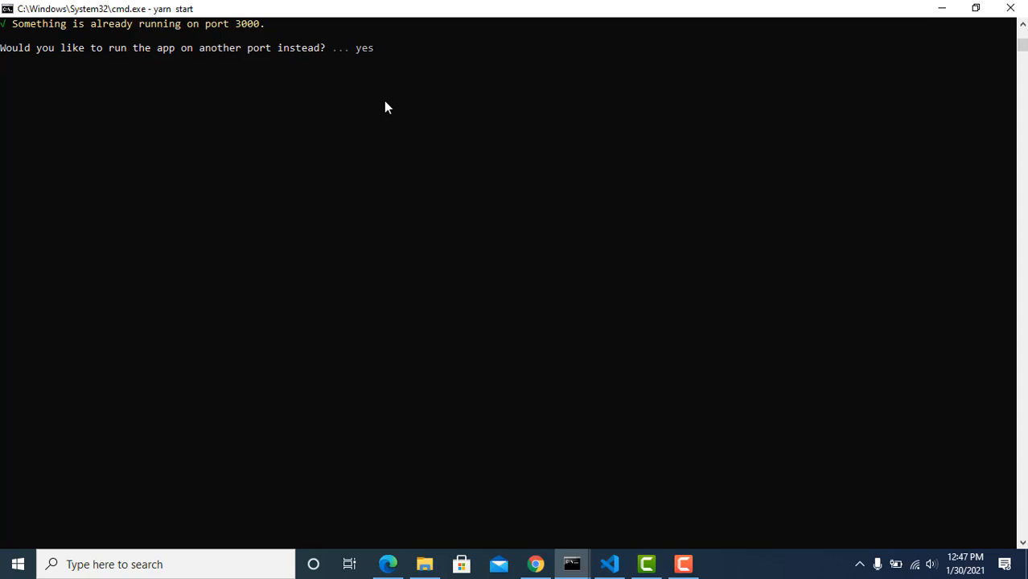
{"action": "mouse_move", "coordinate": [473, 275]}
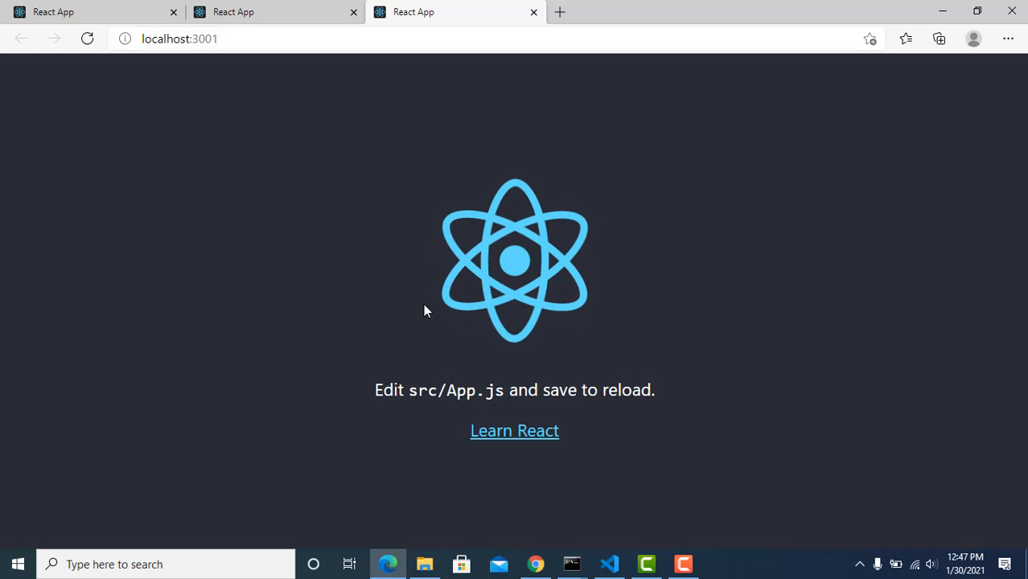
{"action": "mouse_move", "coordinate": [527, 371]}
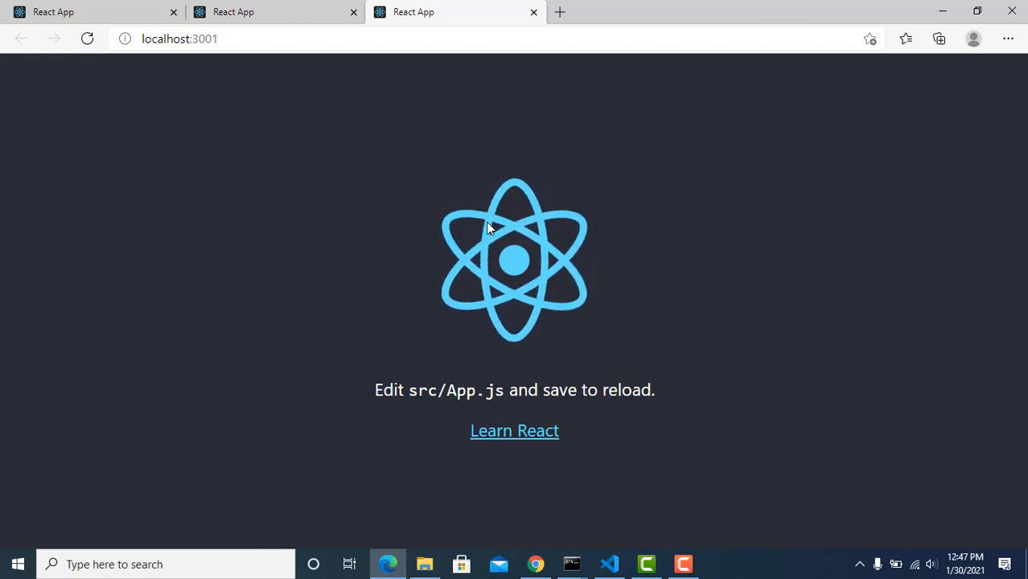
{"action": "mouse_move", "coordinate": [710, 570]}
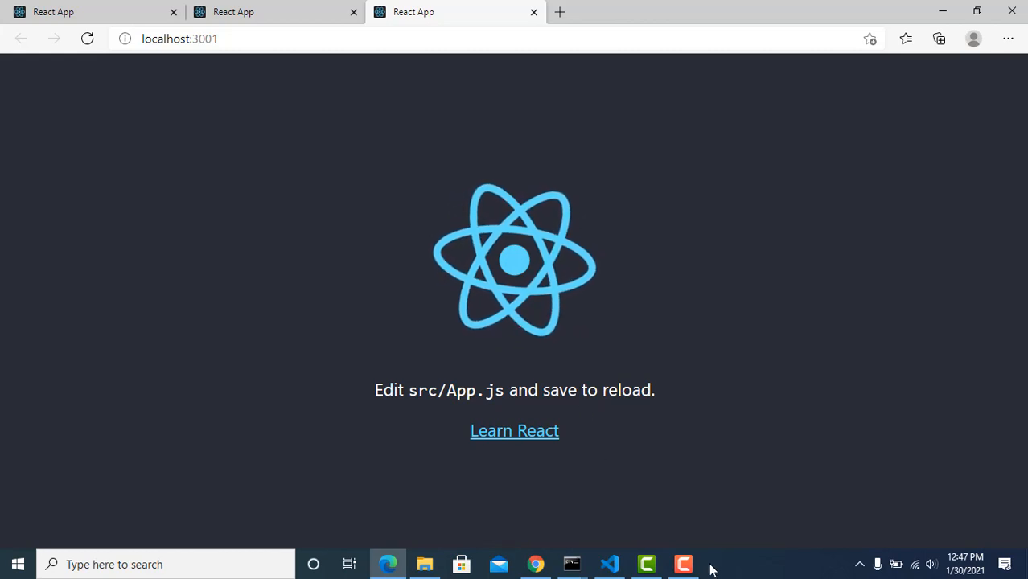
Check the spinning-logo React starter page at localhost:3001 in Edge.
{"action": "left_click", "coordinate": [683, 564]}
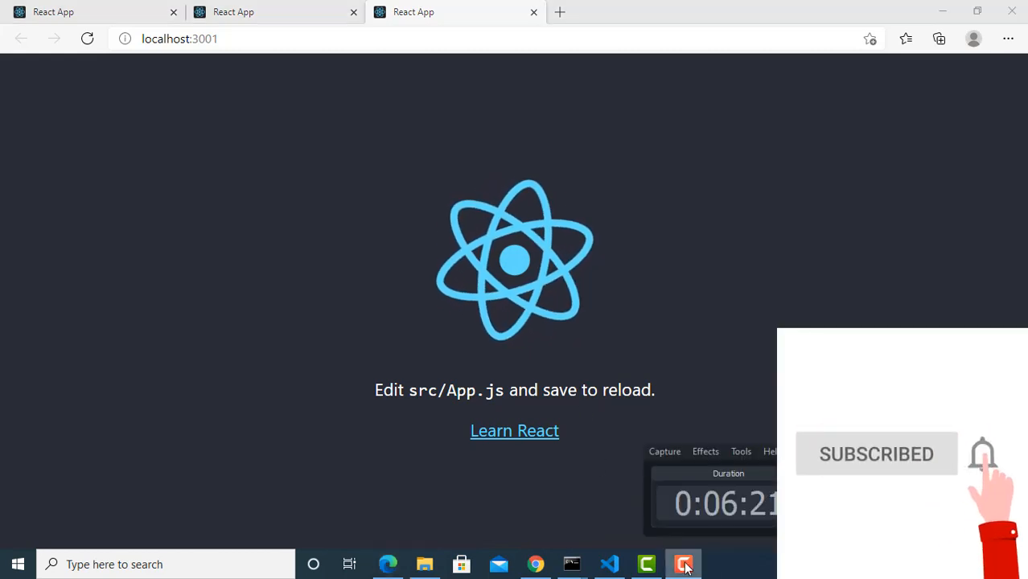